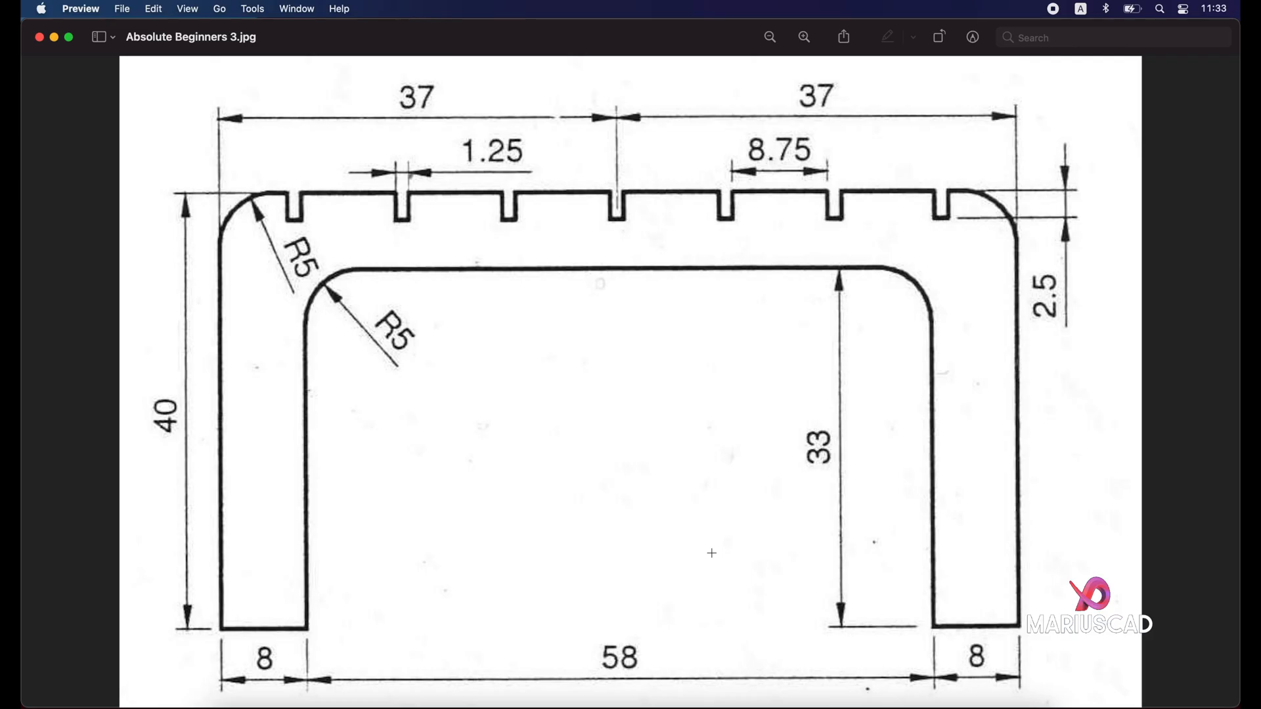
mouse_move(574, 485)
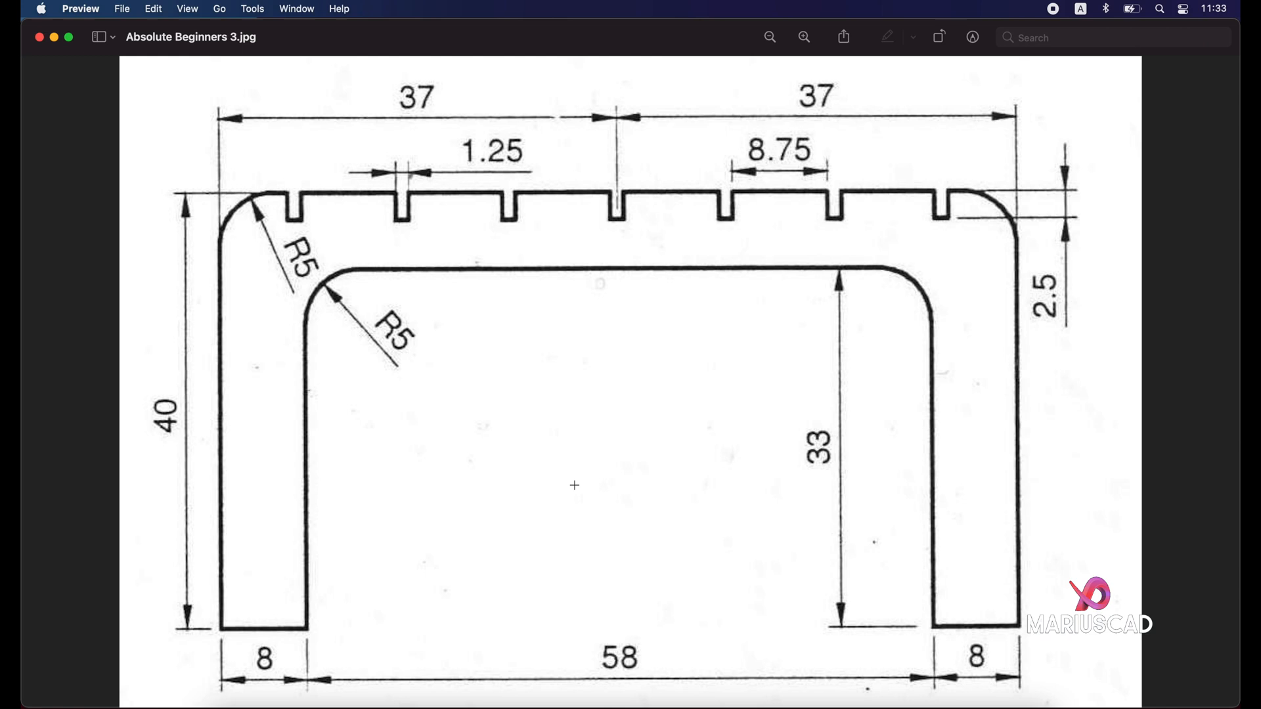
mouse_move(788, 494)
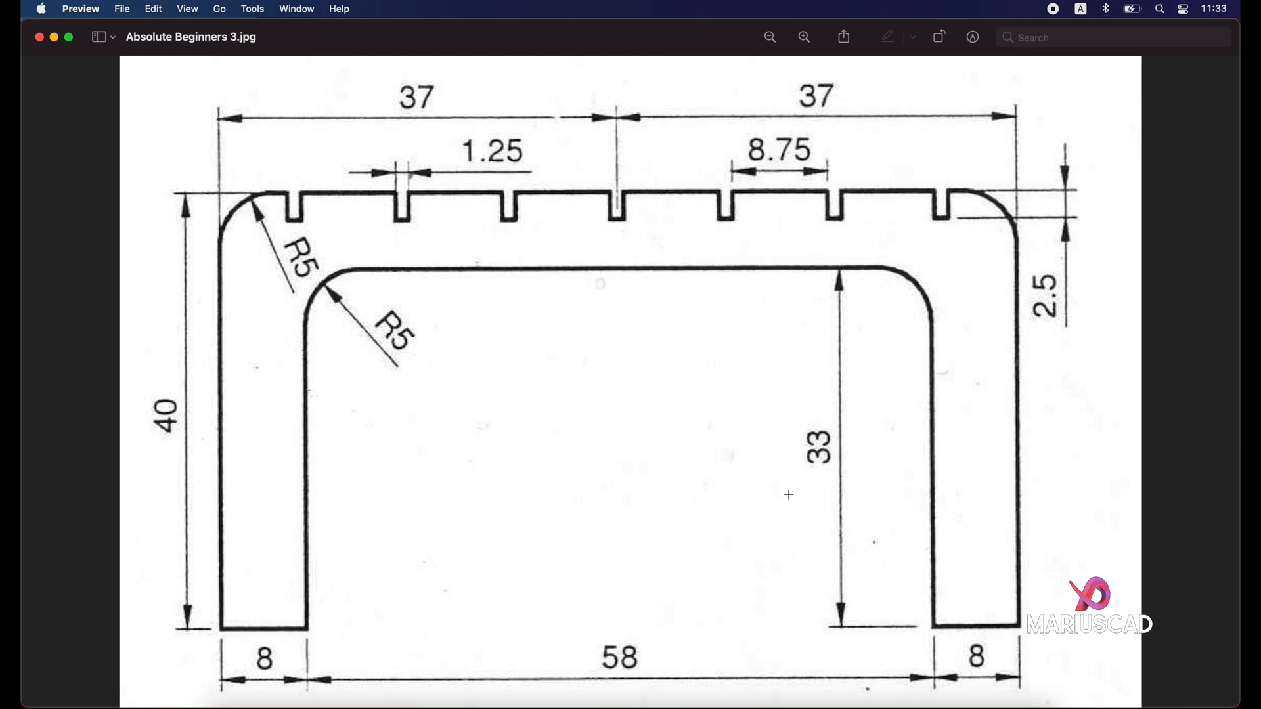
mouse_move(633, 410)
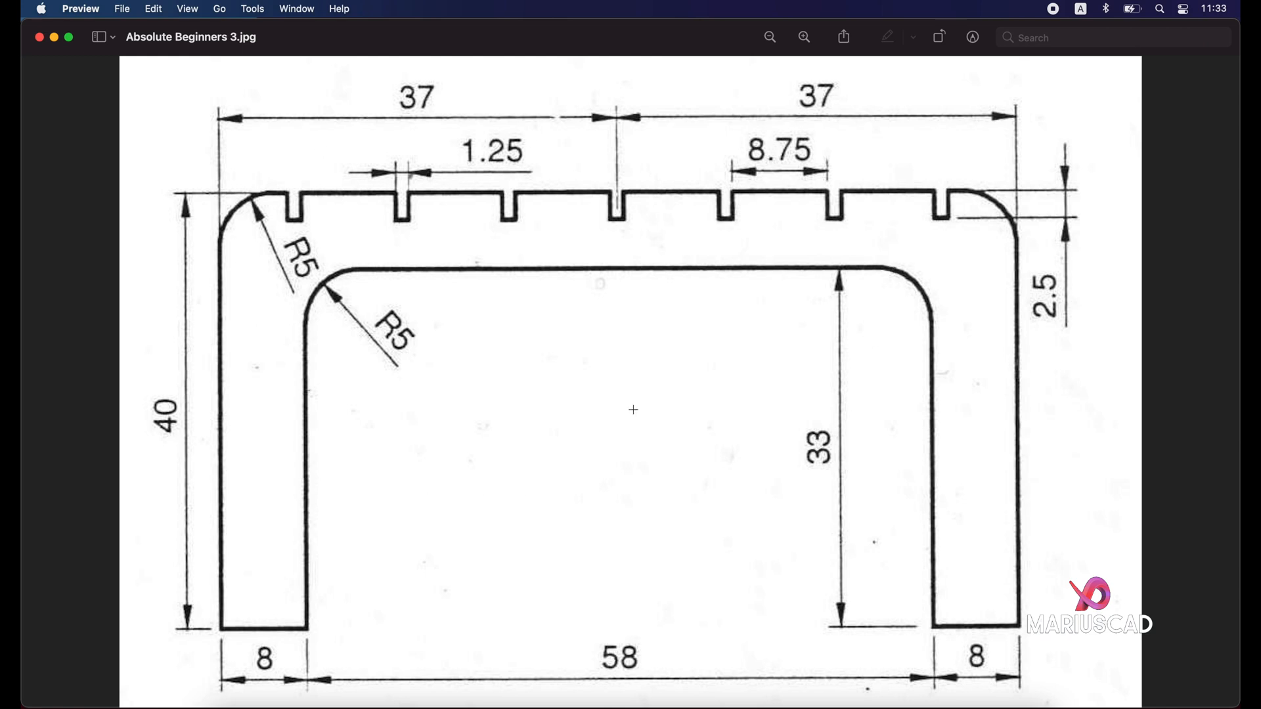
mouse_move(233, 100)
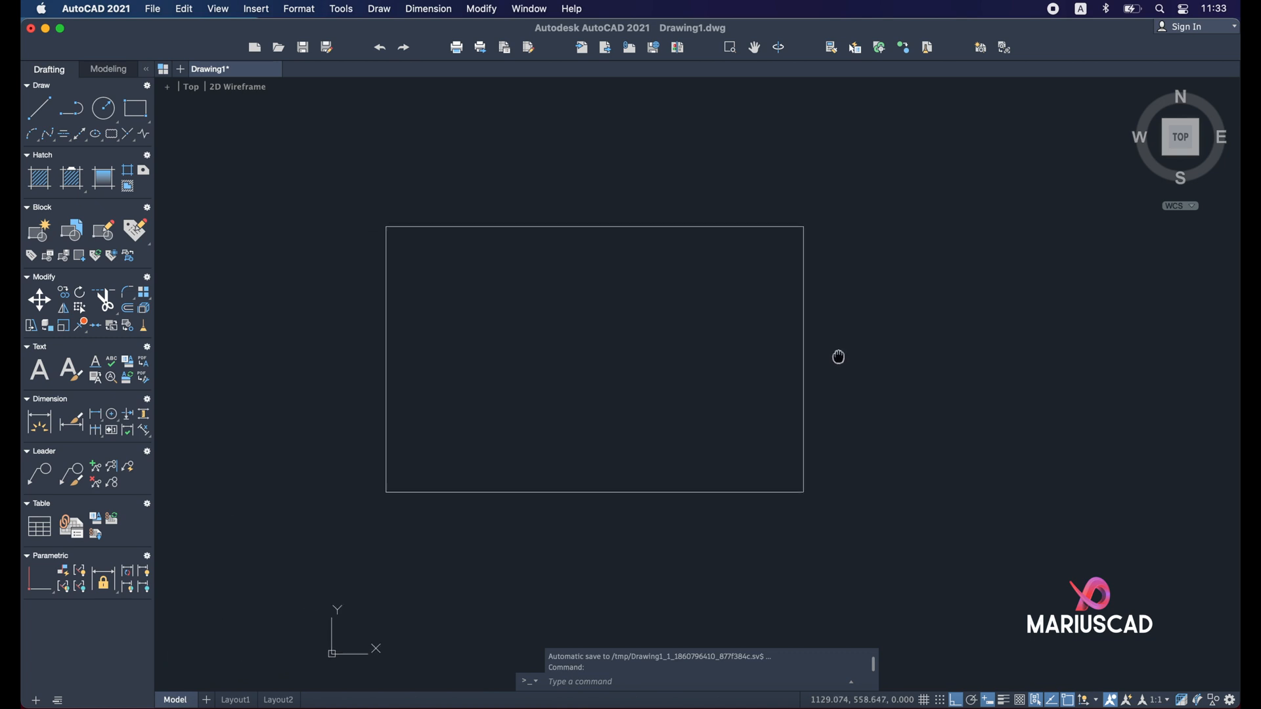
Drag the dimensioned bracket reference image into the model space drawing area.
drag(838, 356, 685, 391)
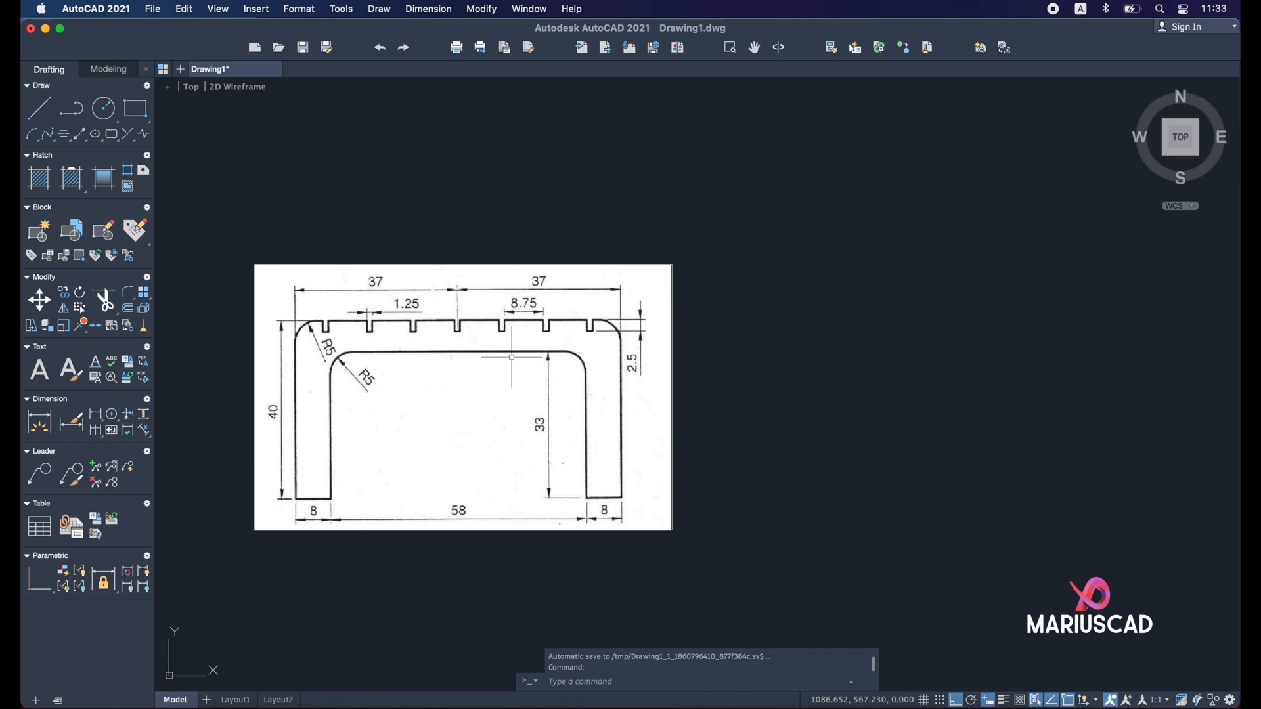
mouse_move(492, 357)
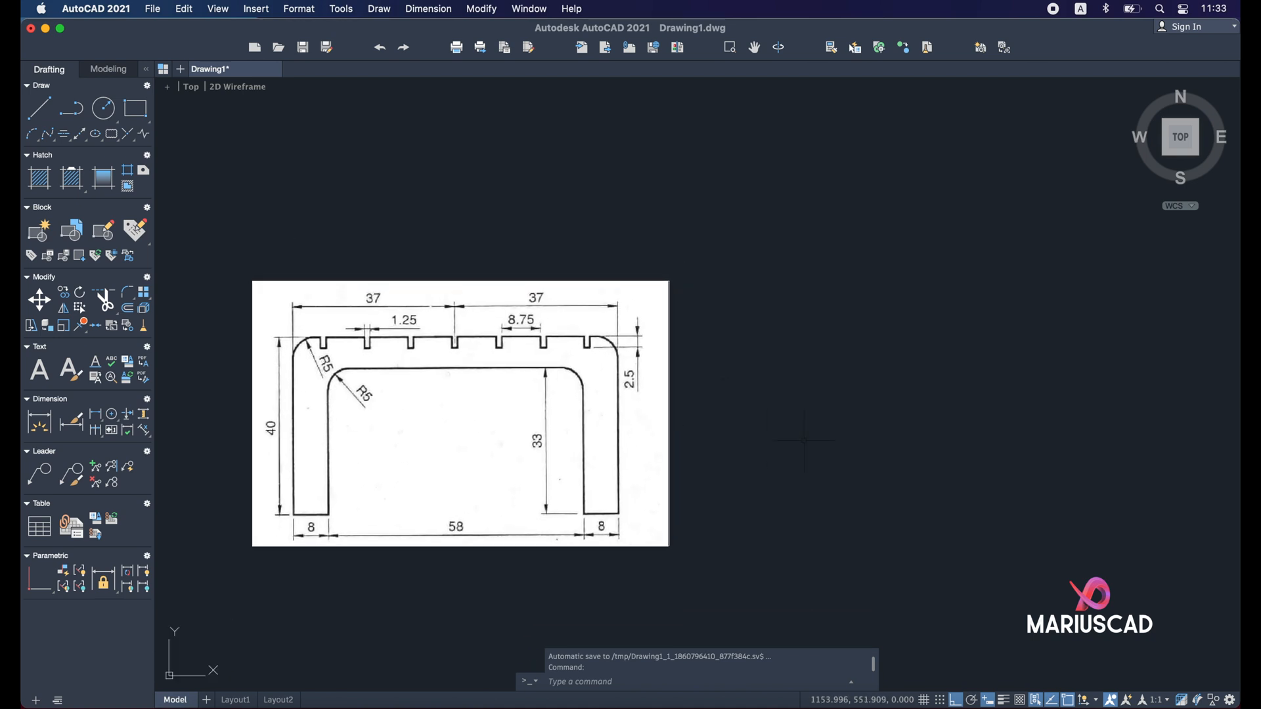
text(UNITS)
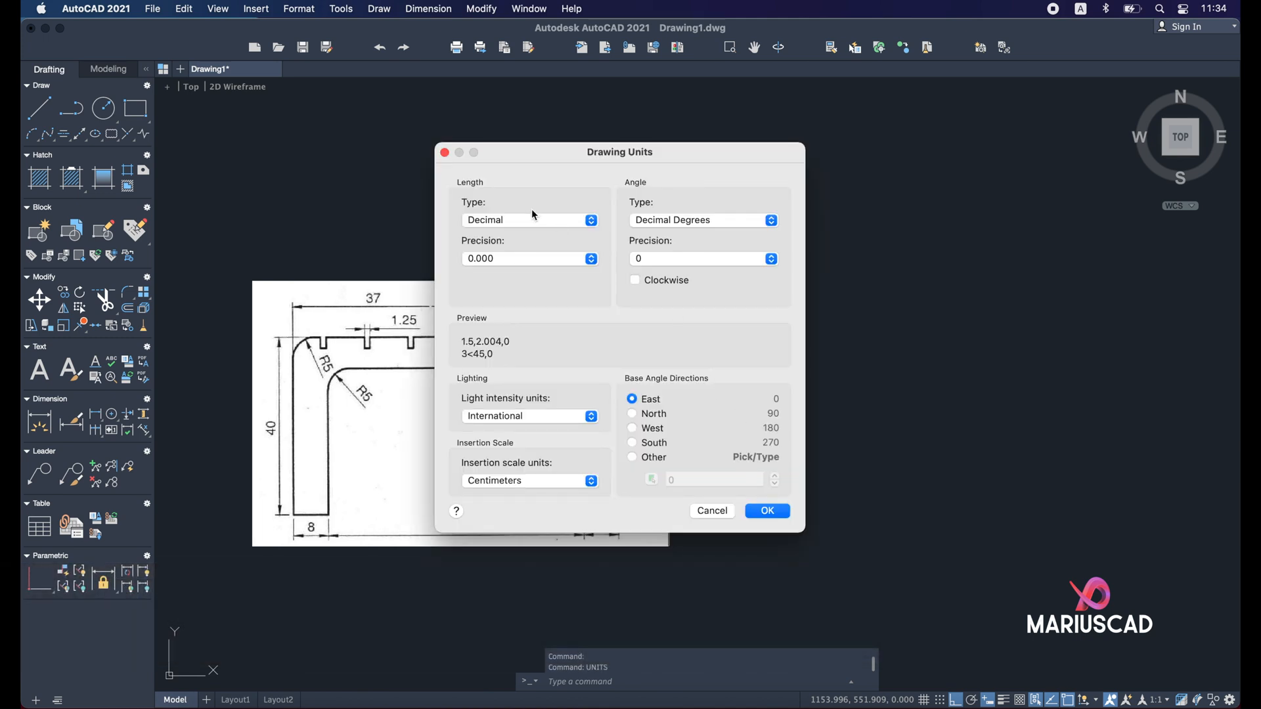
mouse_move(599, 295)
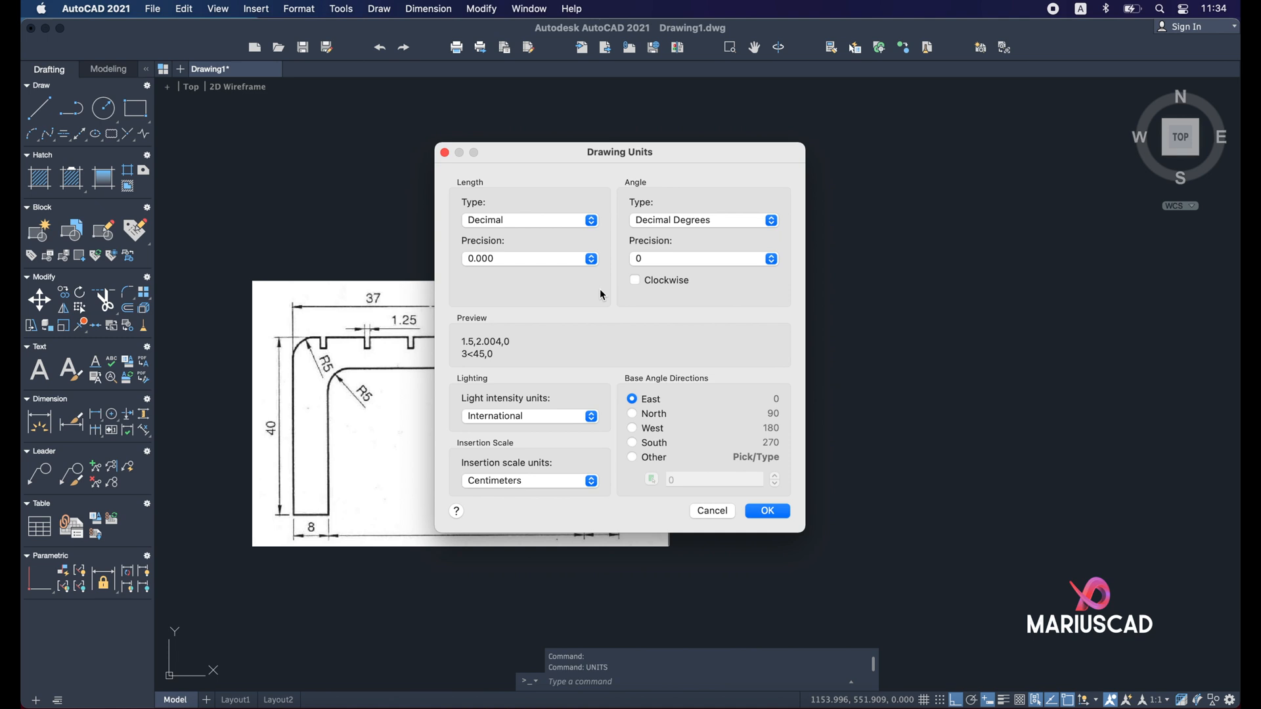
mouse_move(570, 227)
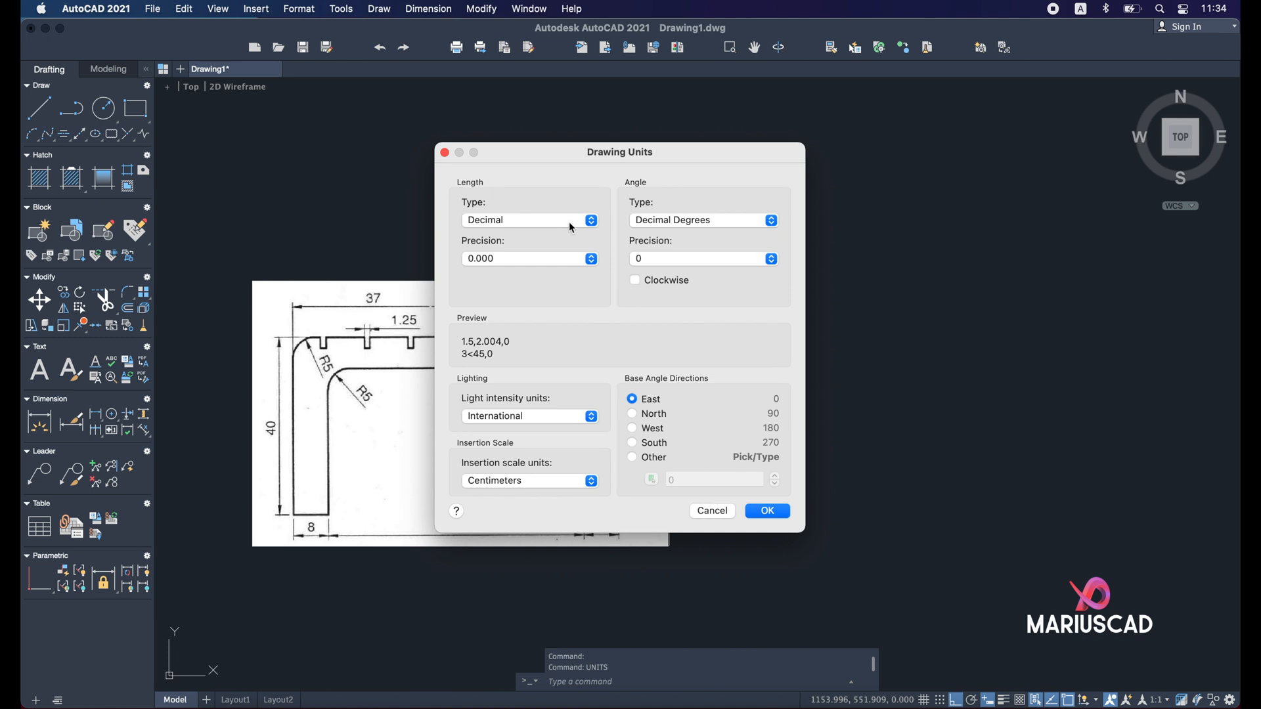
click(530, 219)
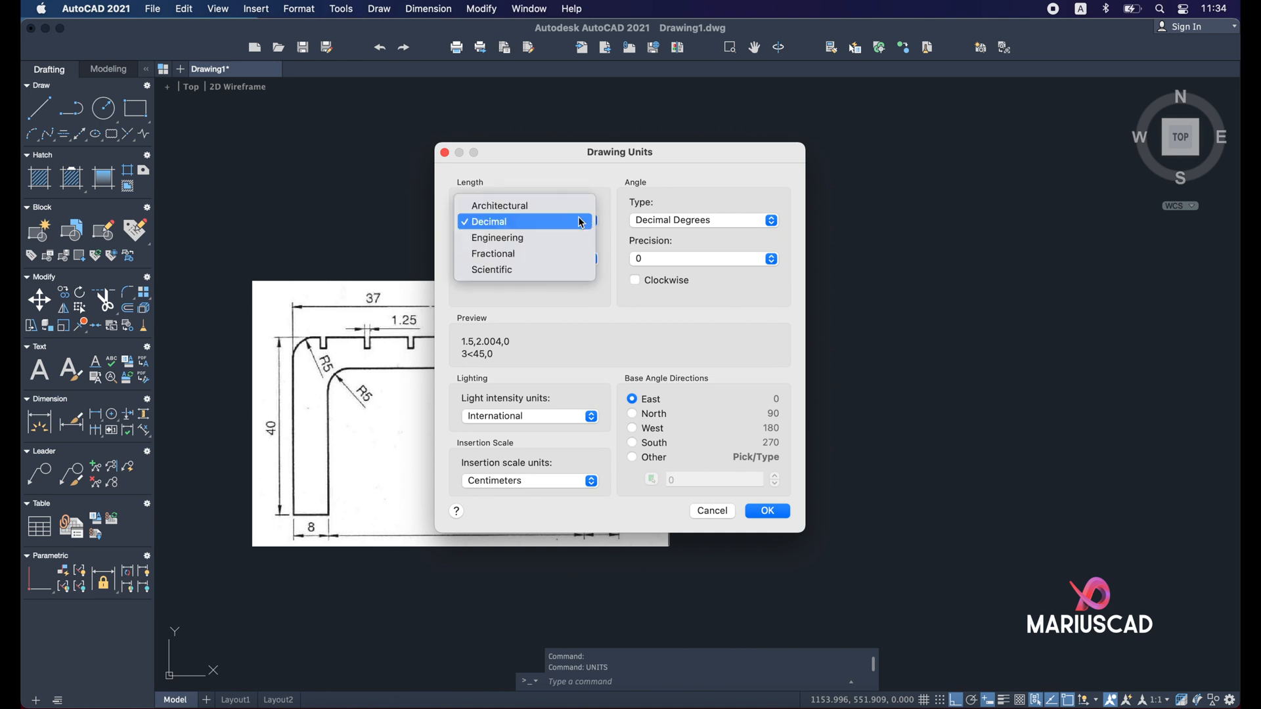
mouse_move(505, 232)
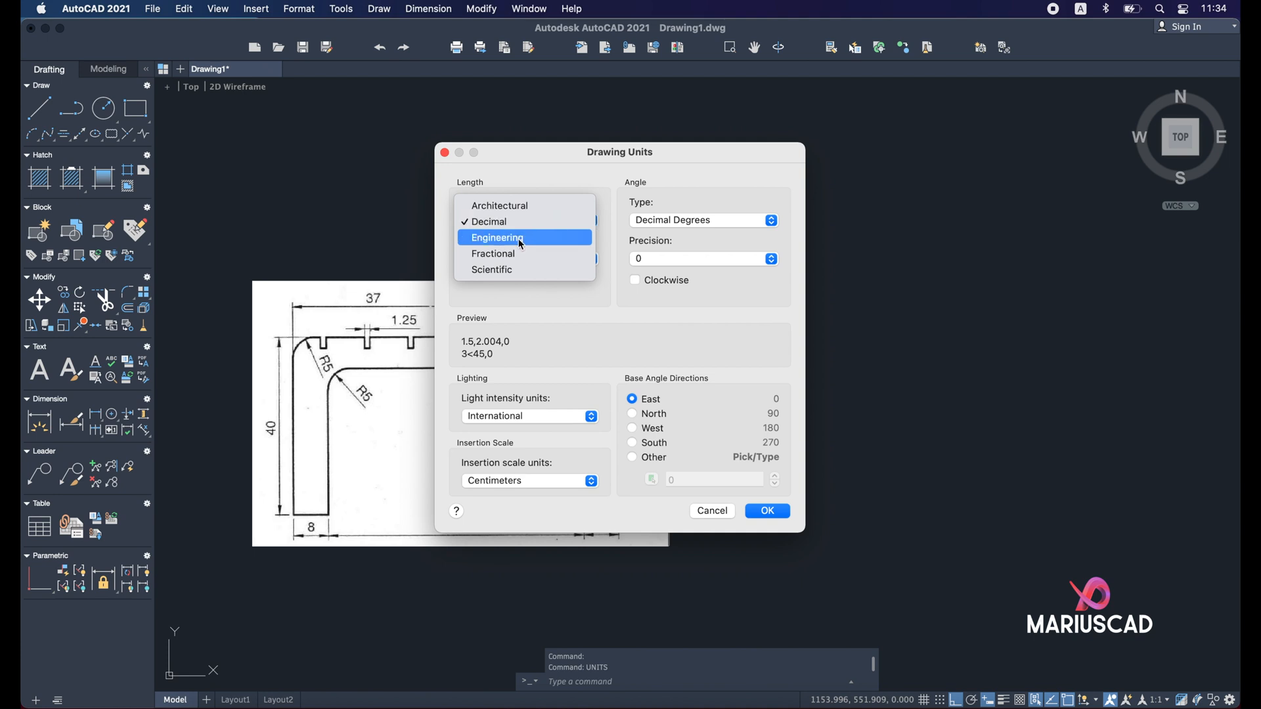
click(487, 221)
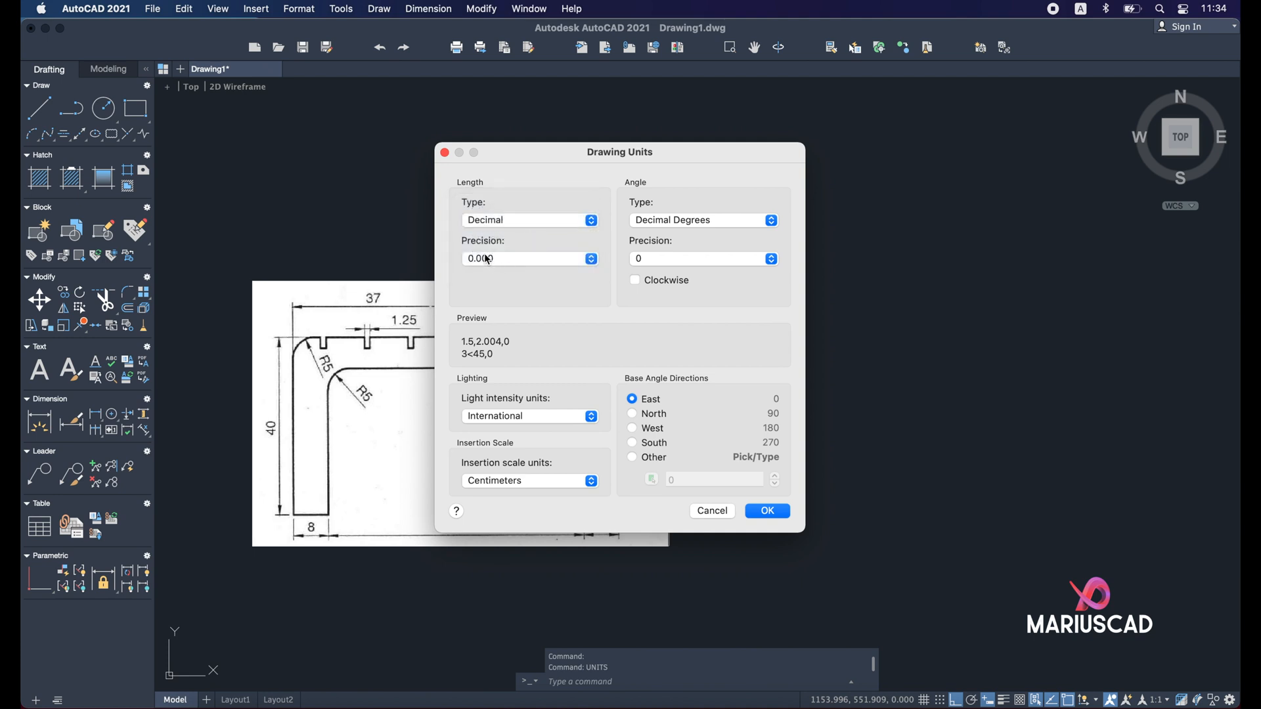
click(529, 258)
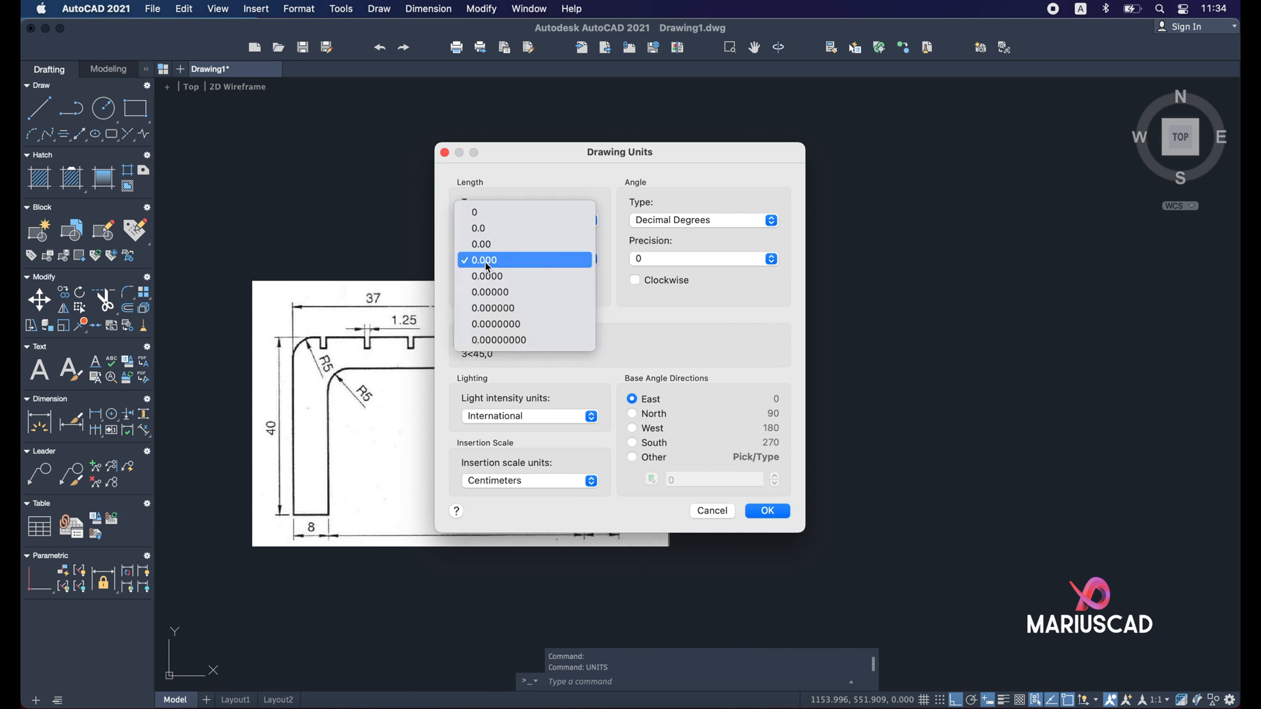
mouse_move(499, 267)
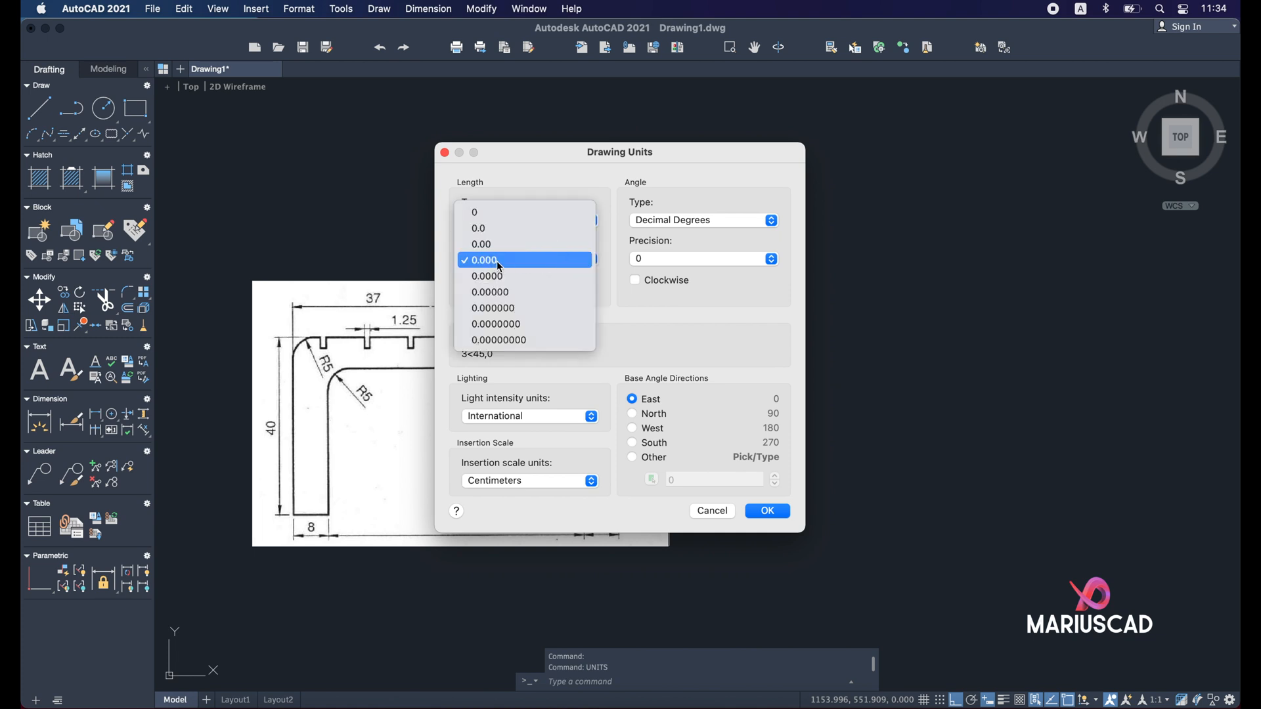
click(483, 259)
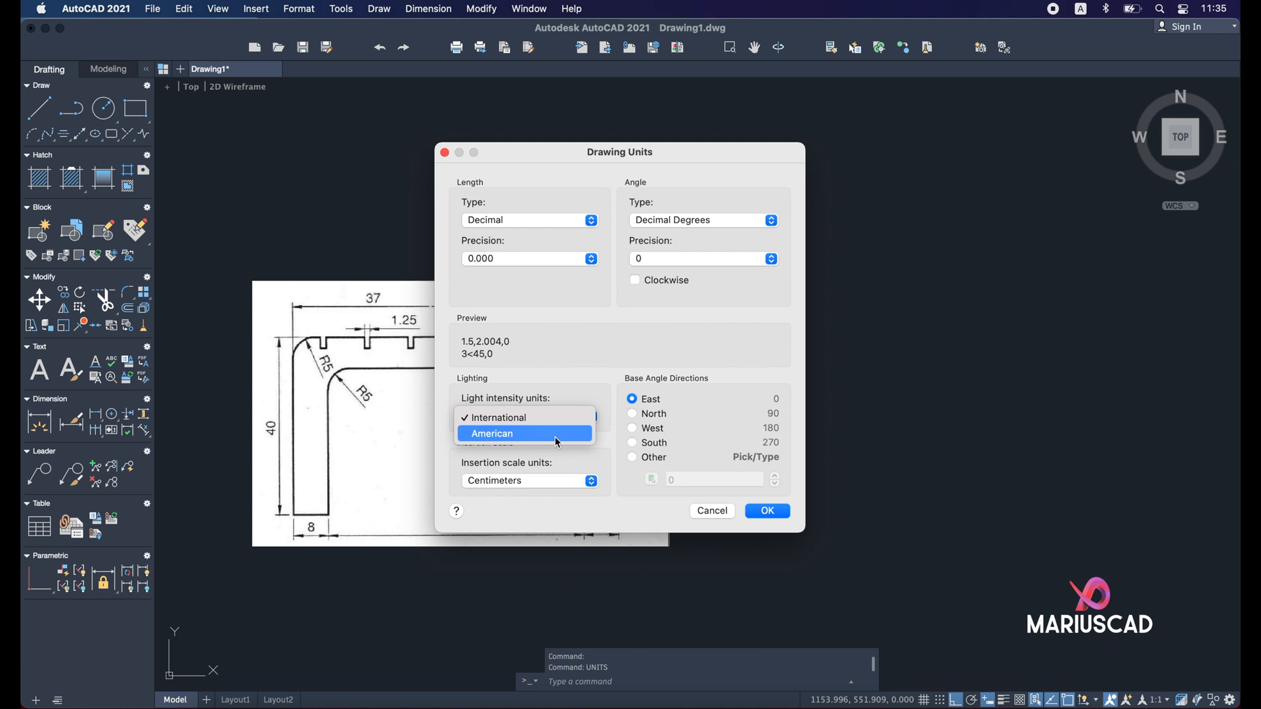
mouse_move(523, 417)
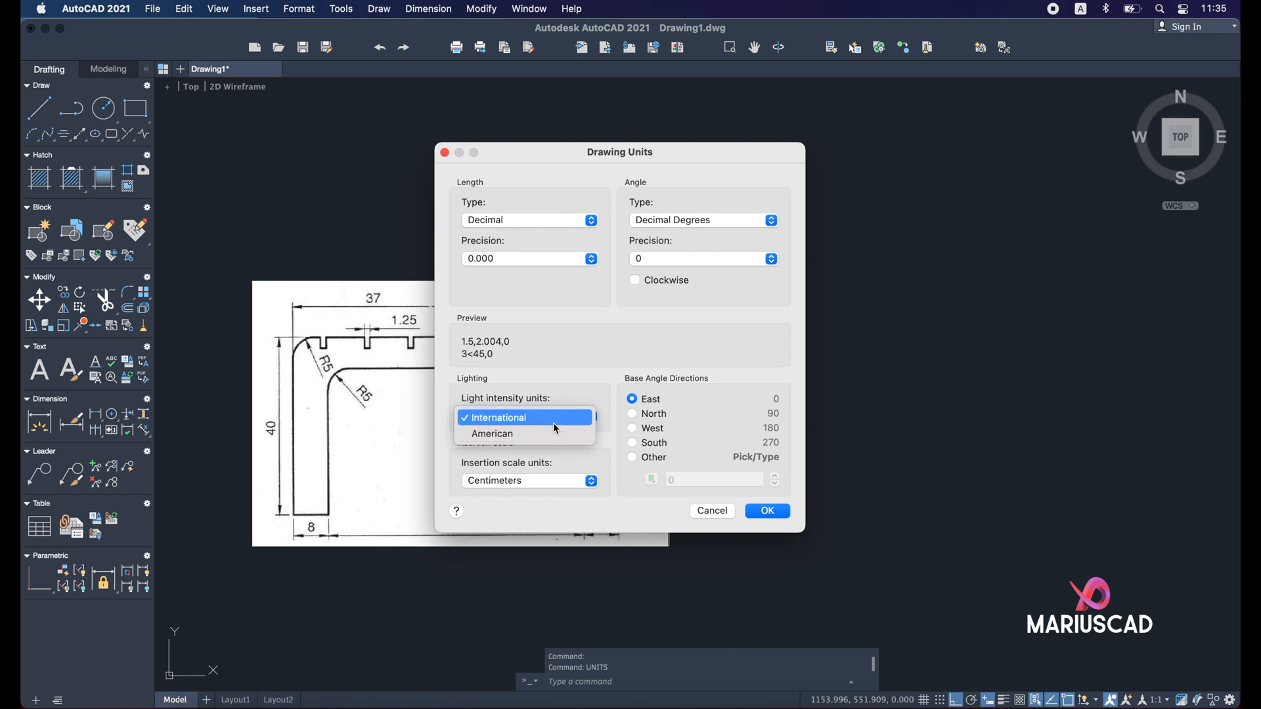
click(529, 480)
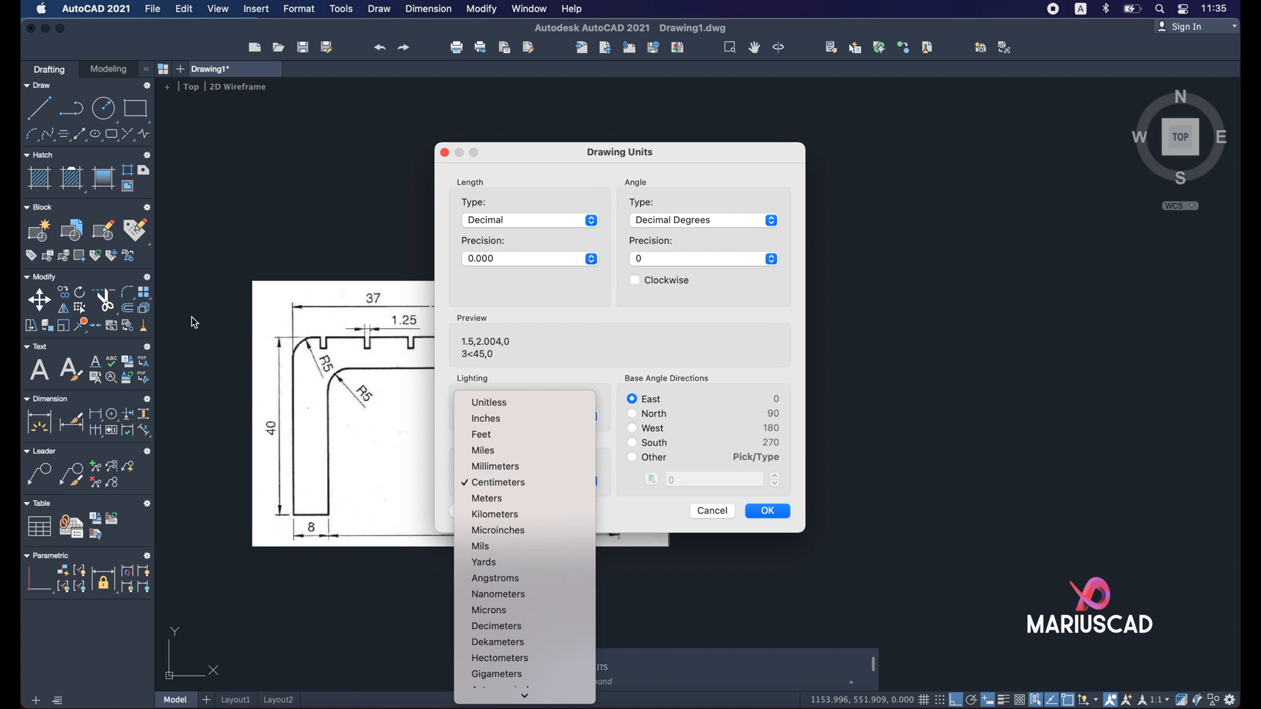
mouse_move(362, 296)
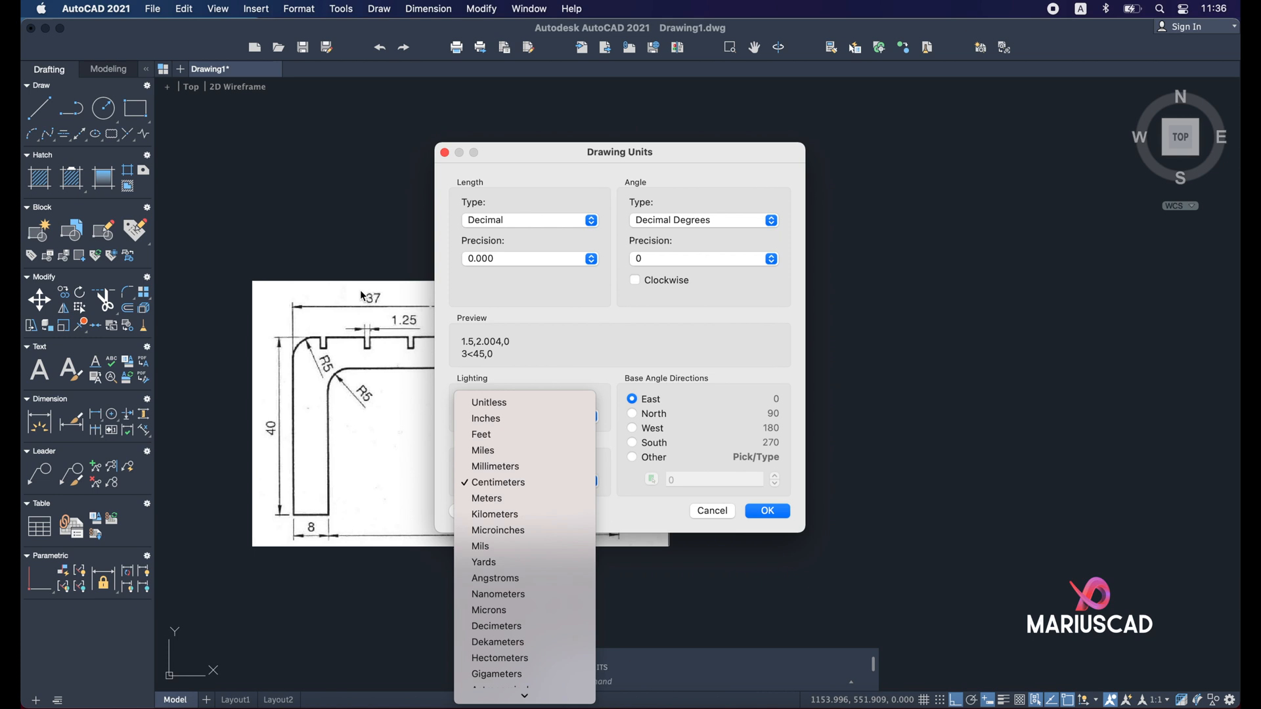
mouse_move(440, 356)
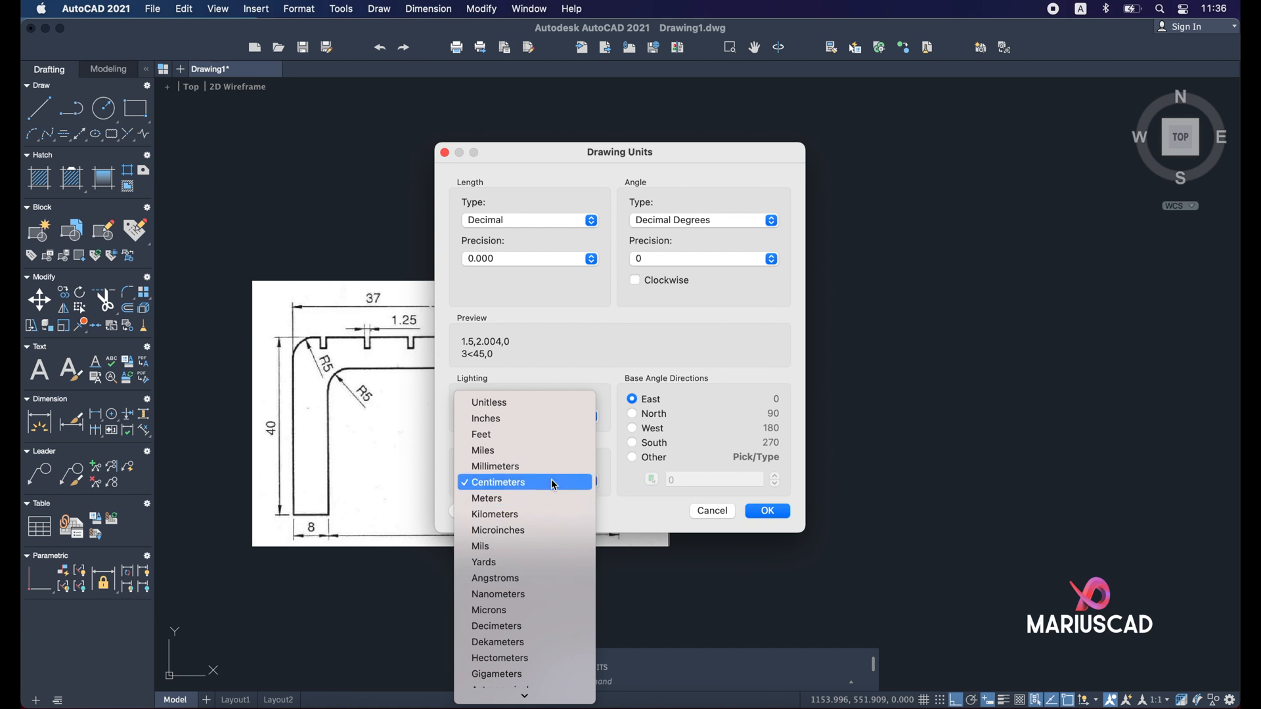
click(497, 482)
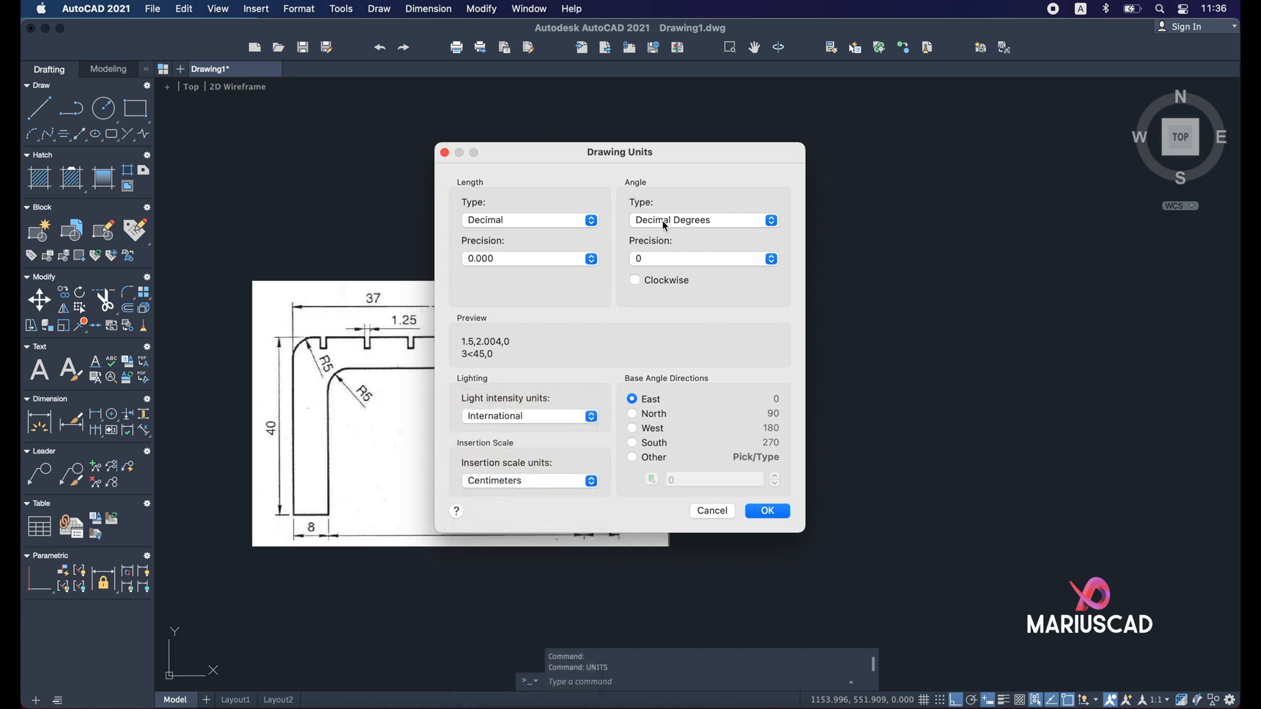
mouse_move(748, 254)
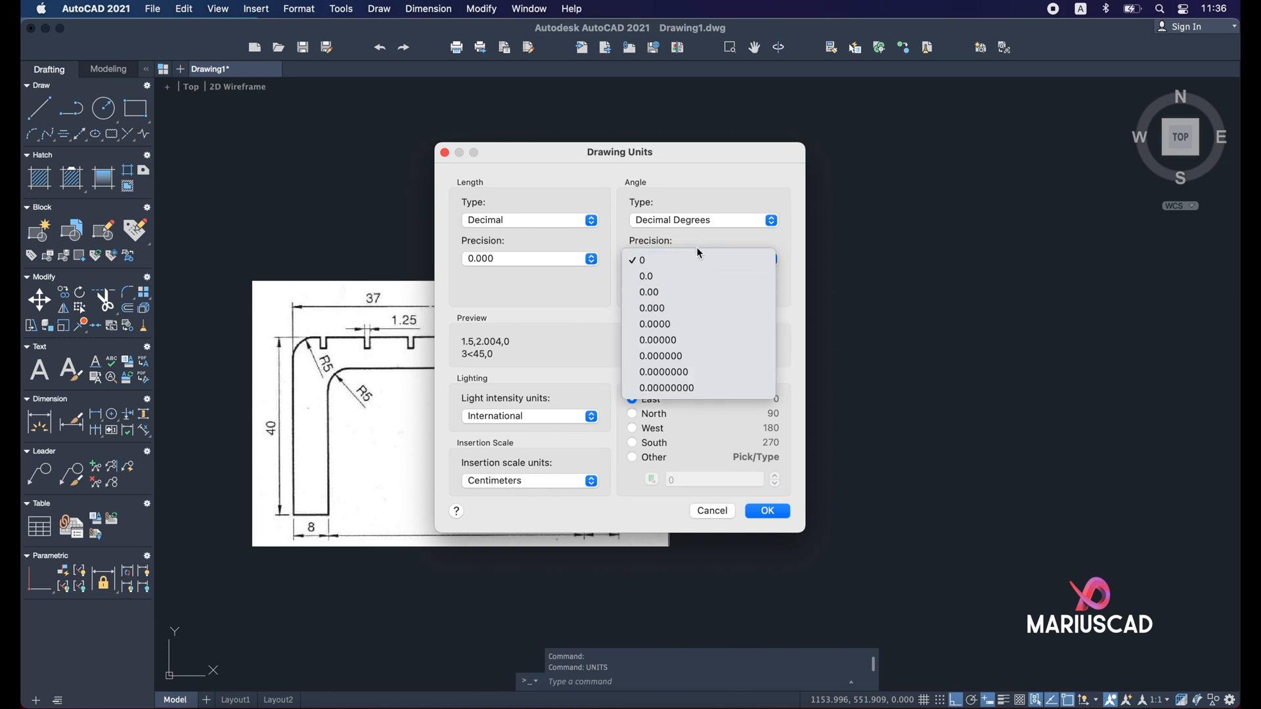
click(641, 260)
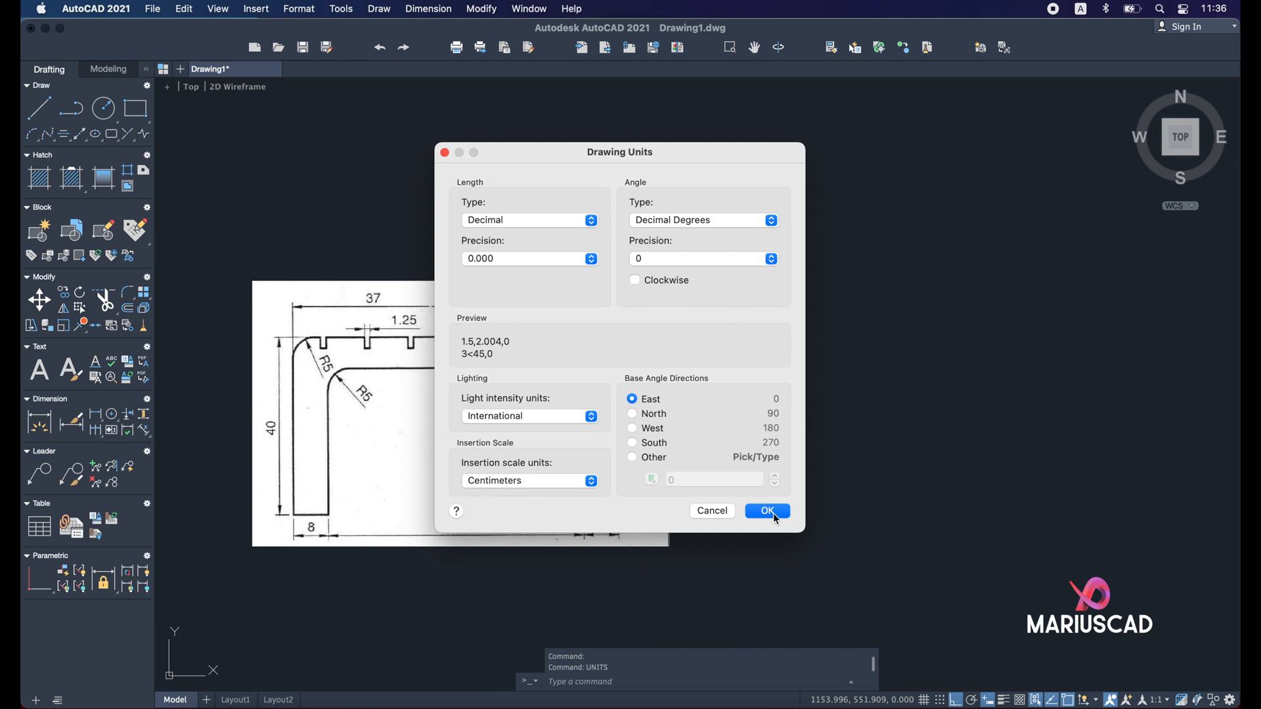
click(764, 511)
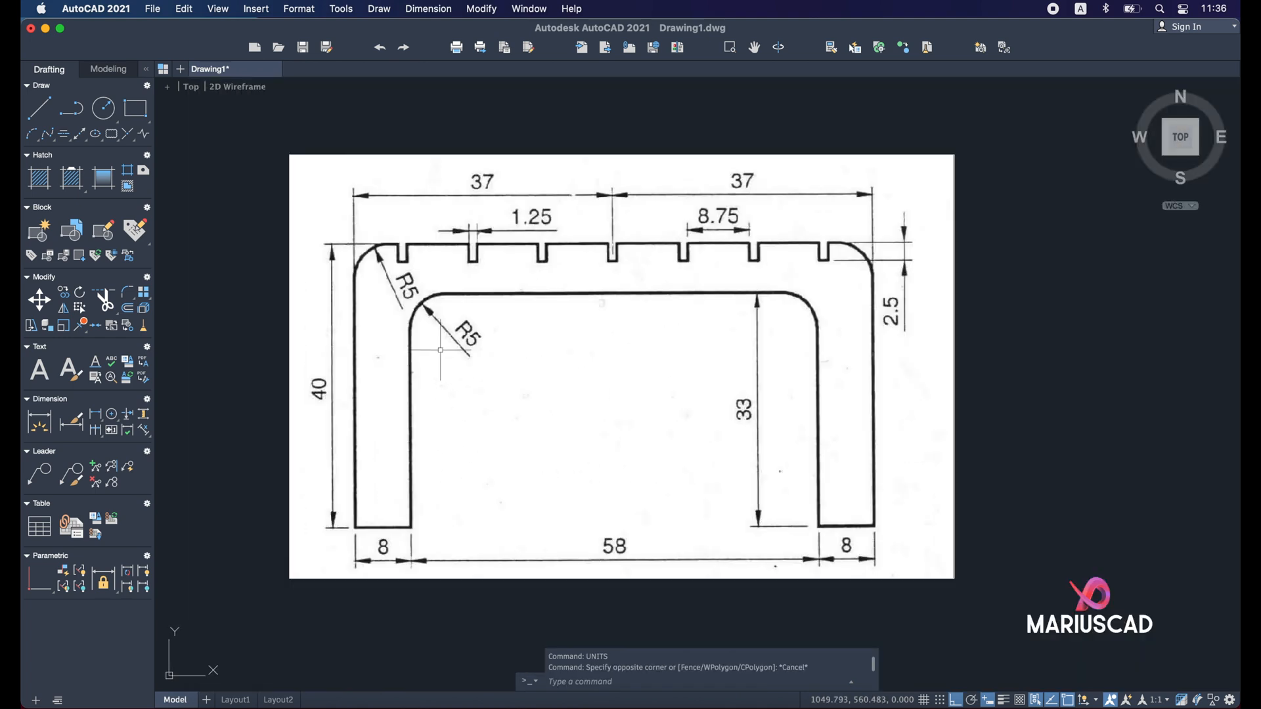
mouse_move(681, 259)
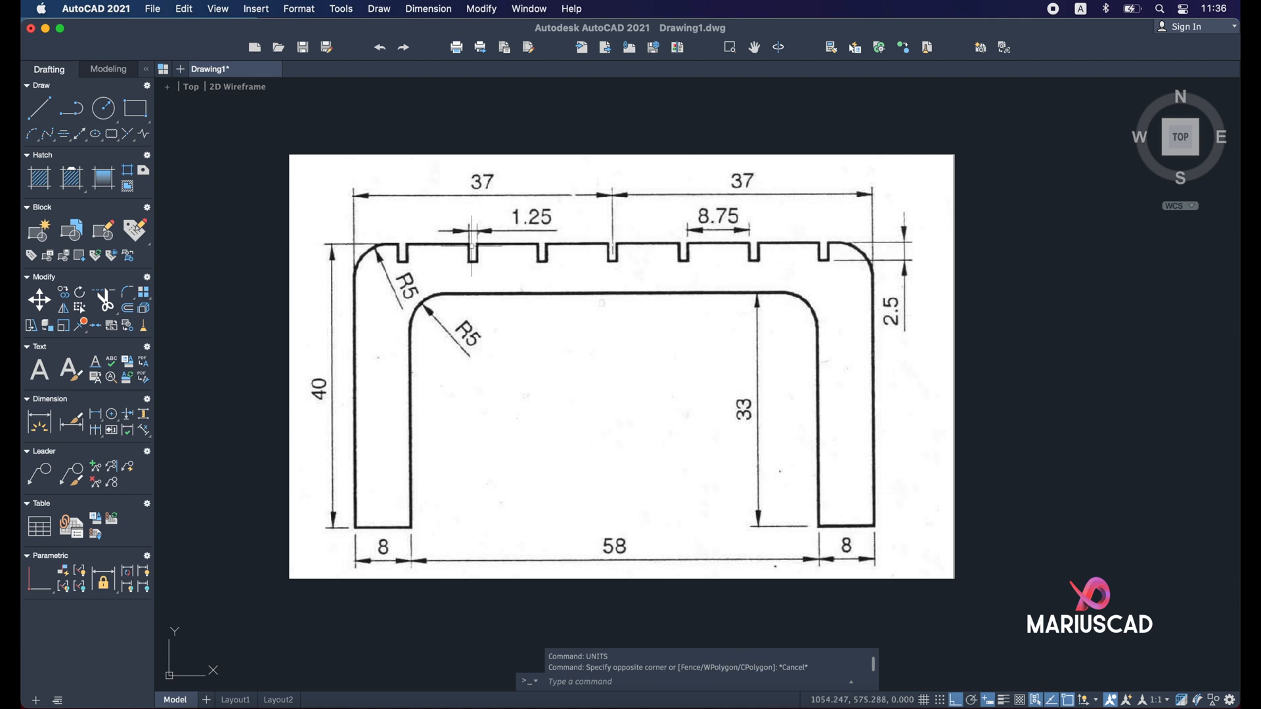
mouse_move(364, 440)
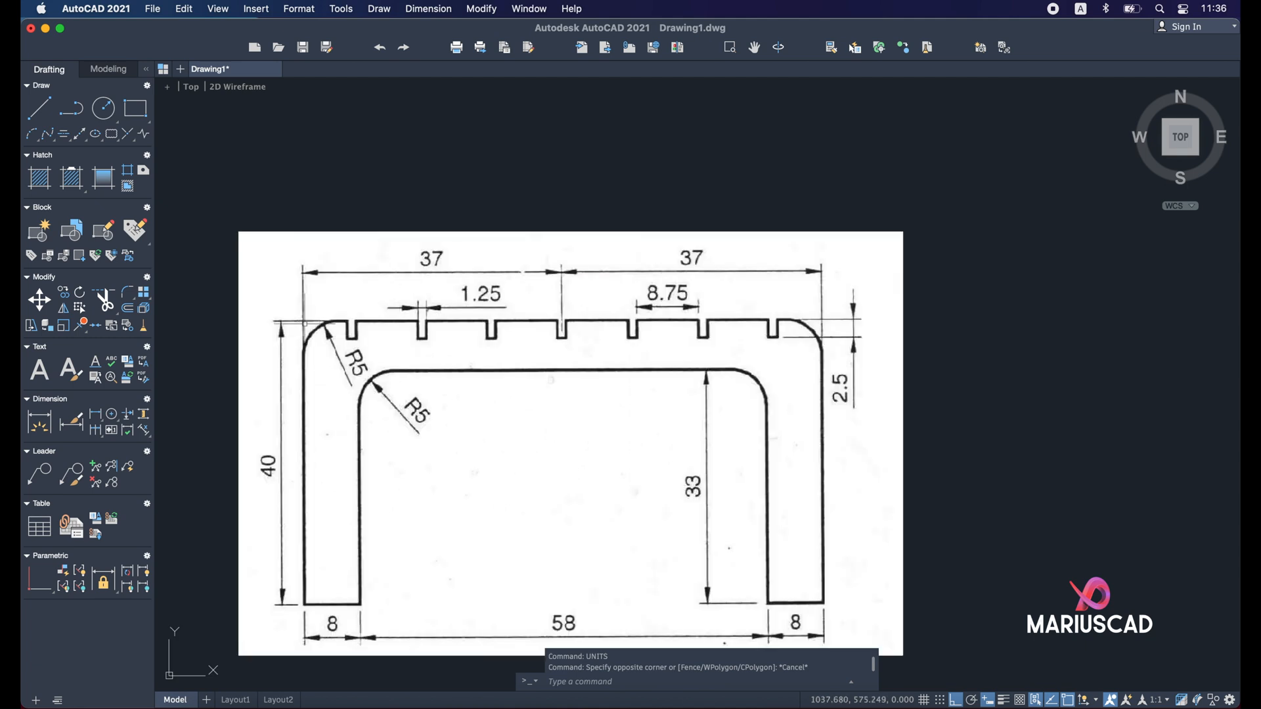
mouse_move(354, 606)
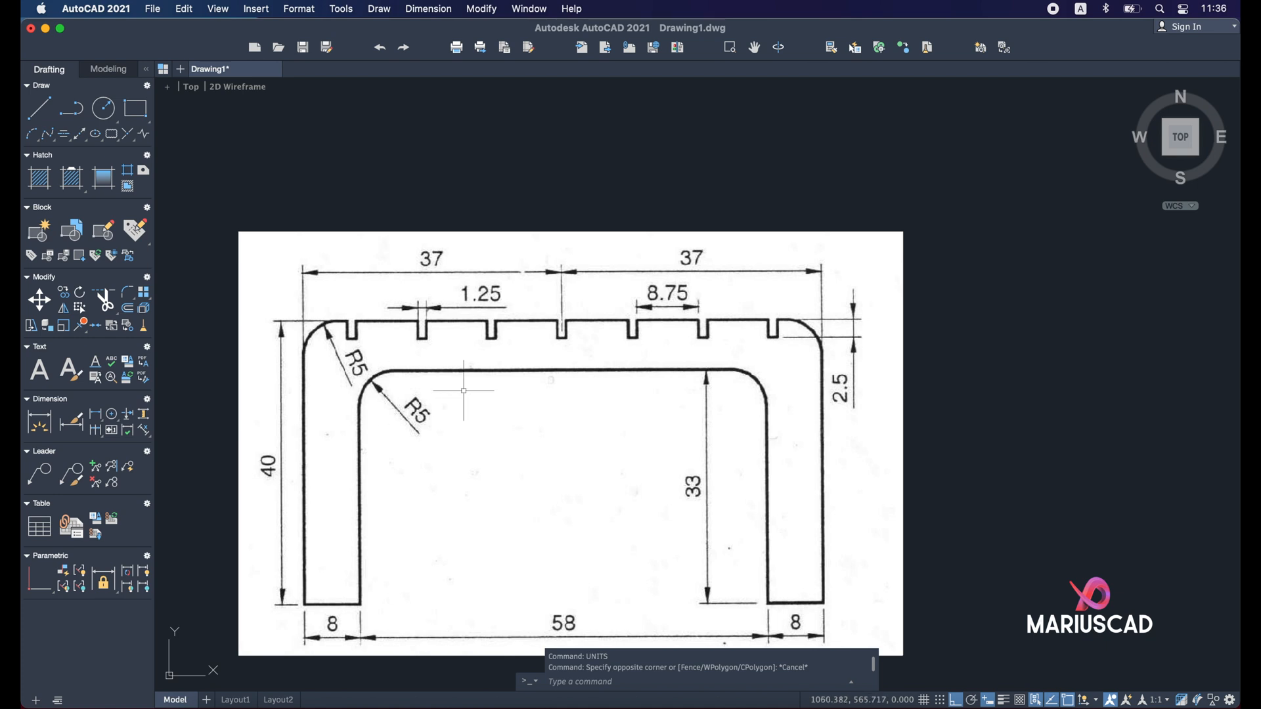
mouse_move(764, 612)
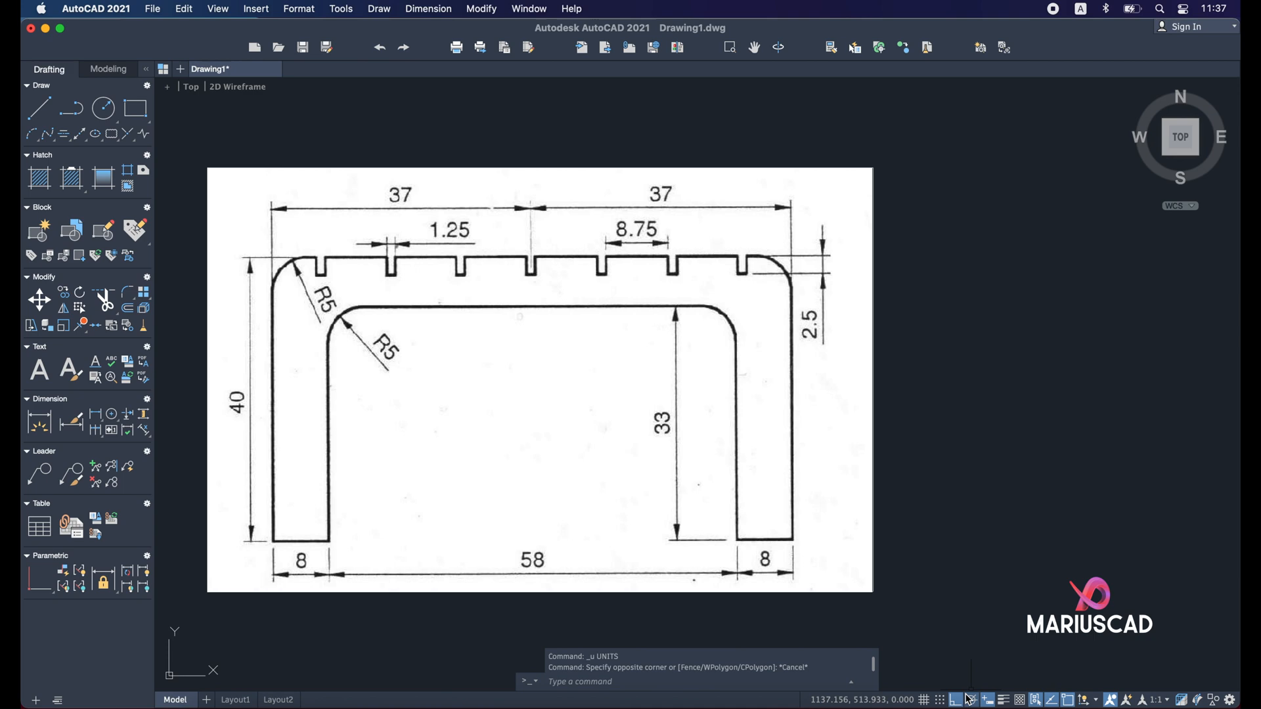
mouse_move(971, 513)
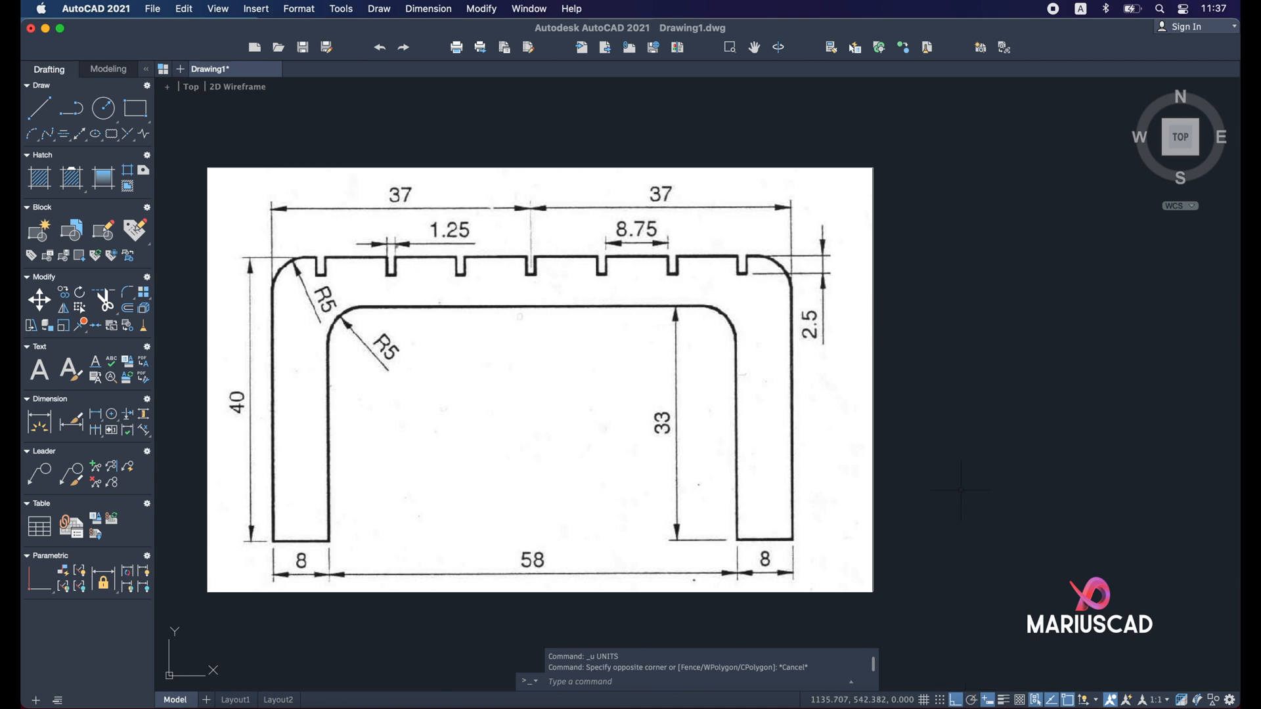
Trace the U-shaped bracket outline with LINE, starting with a 40-unit edge.
text(line)
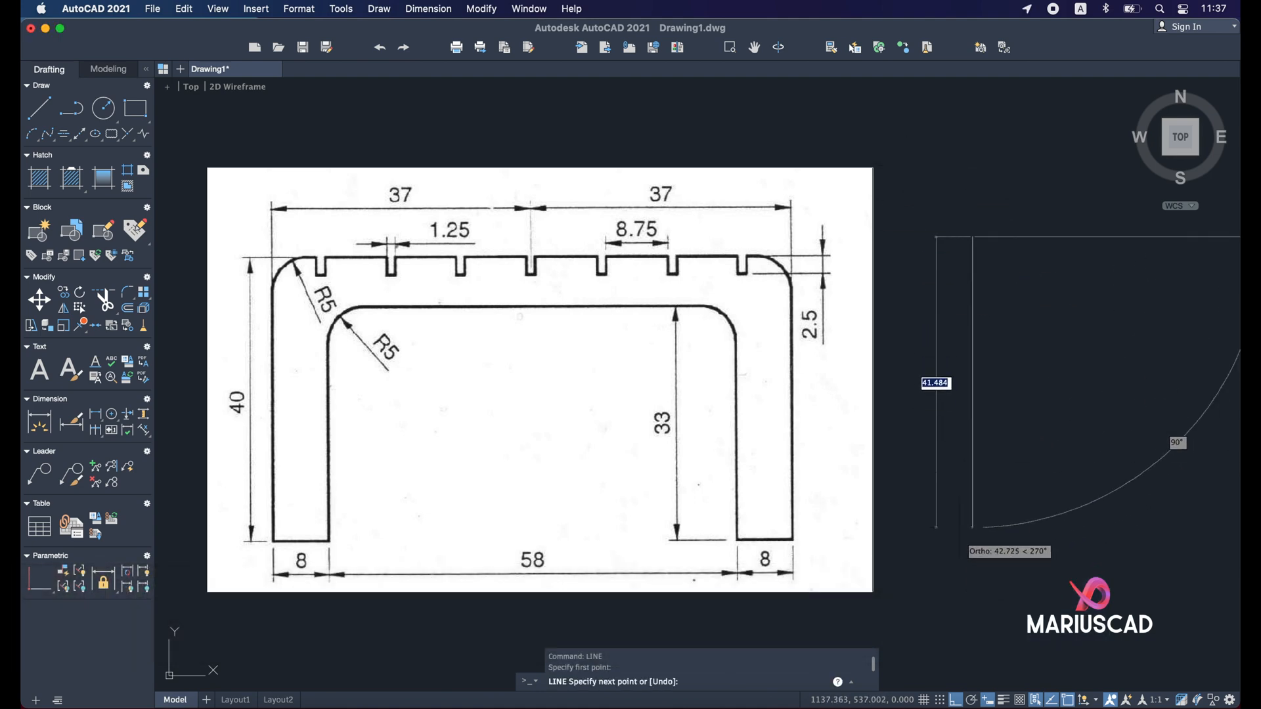
text(40)
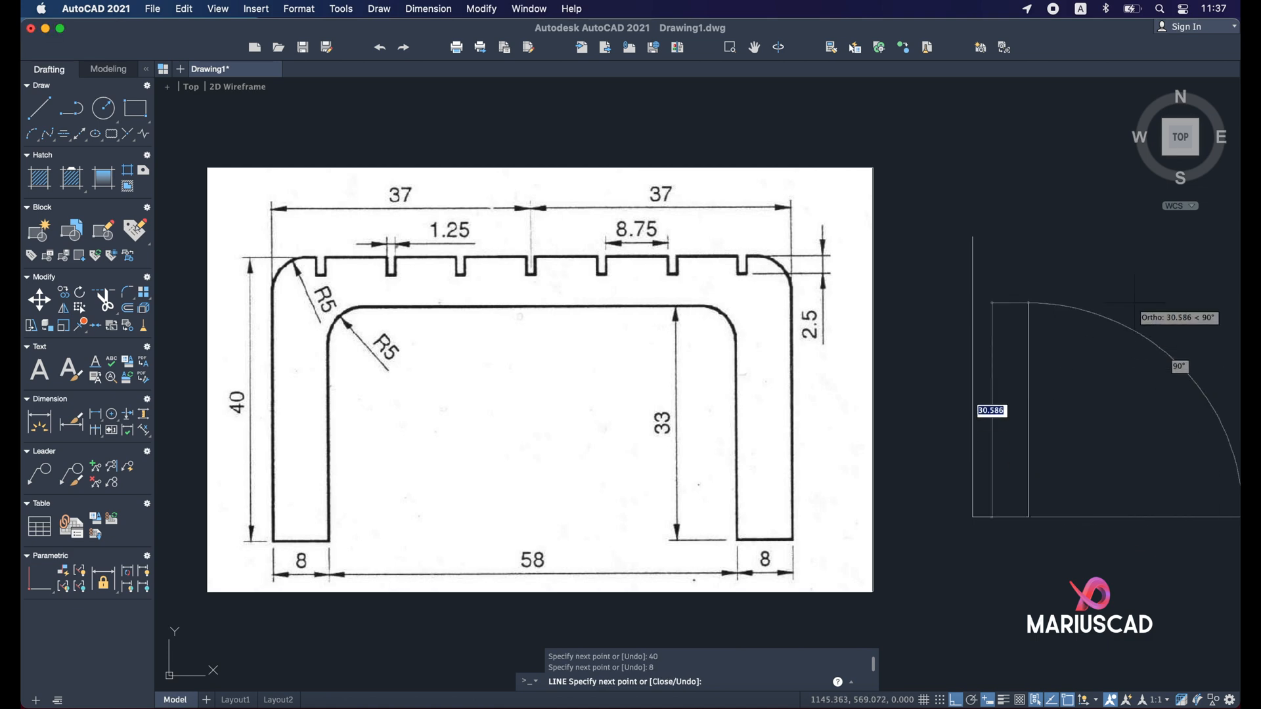
mouse_move(1174, 346)
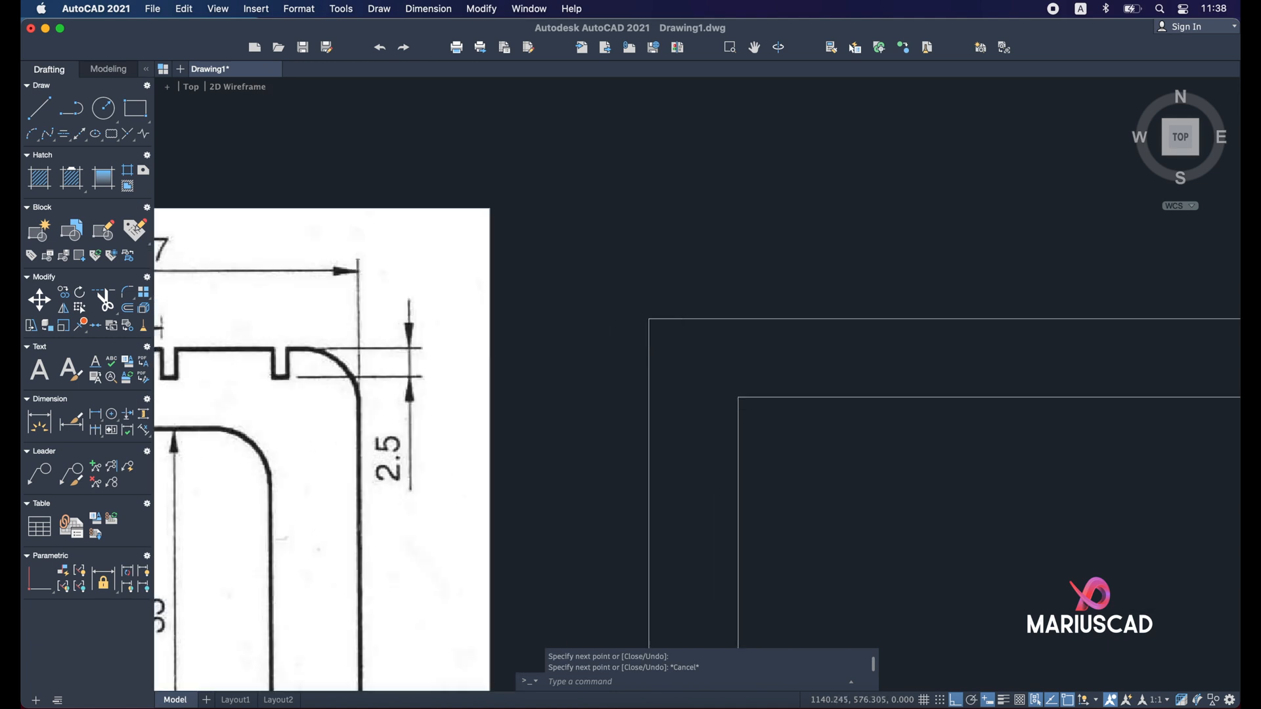
click(649, 319)
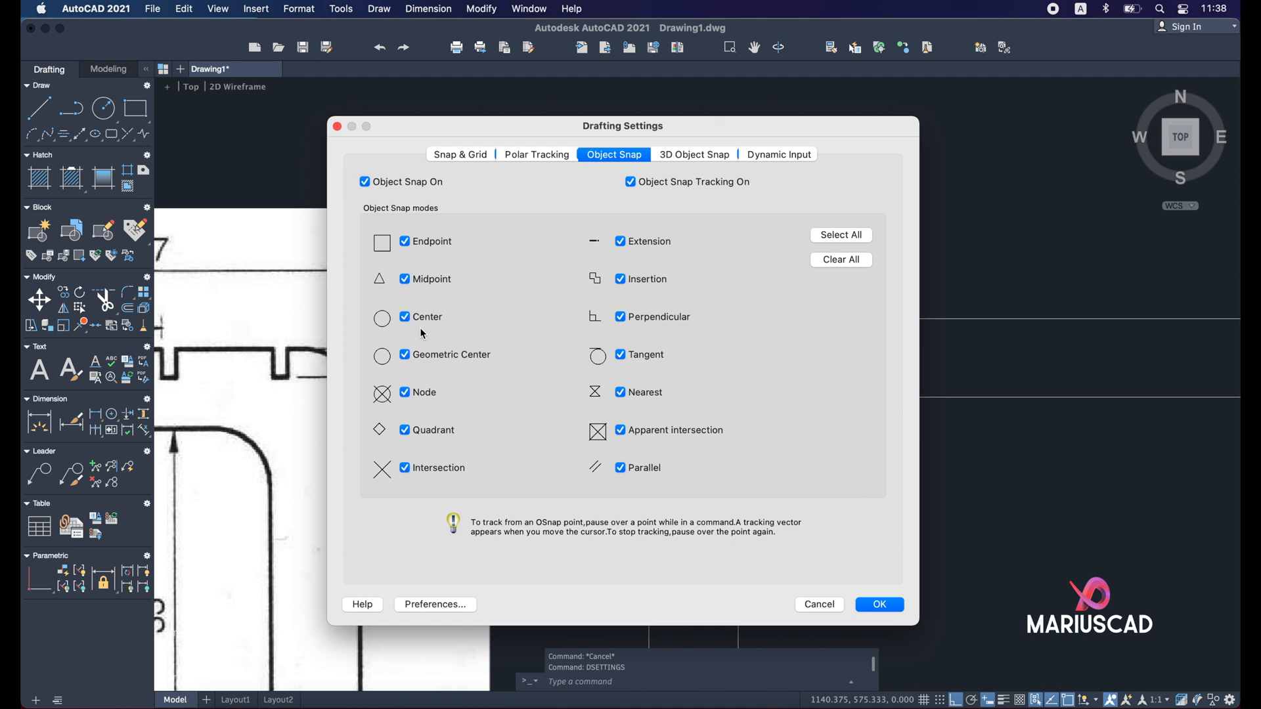
mouse_move(505, 367)
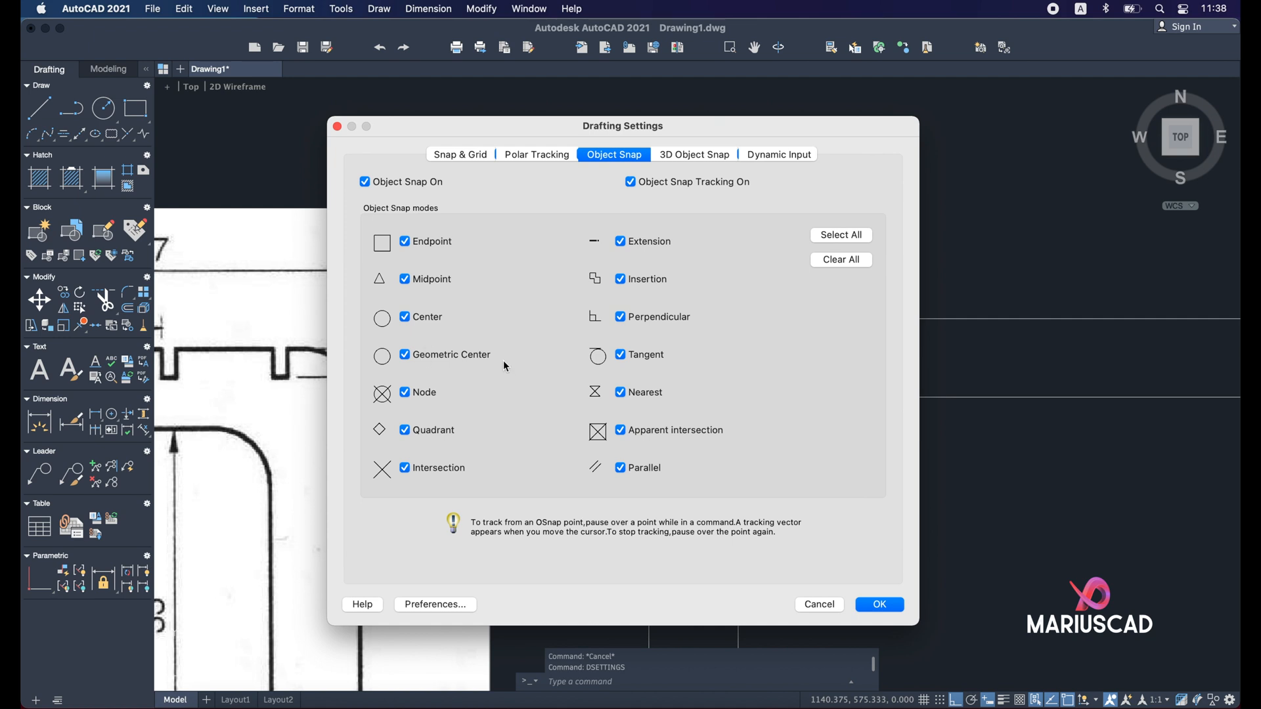
mouse_move(504, 371)
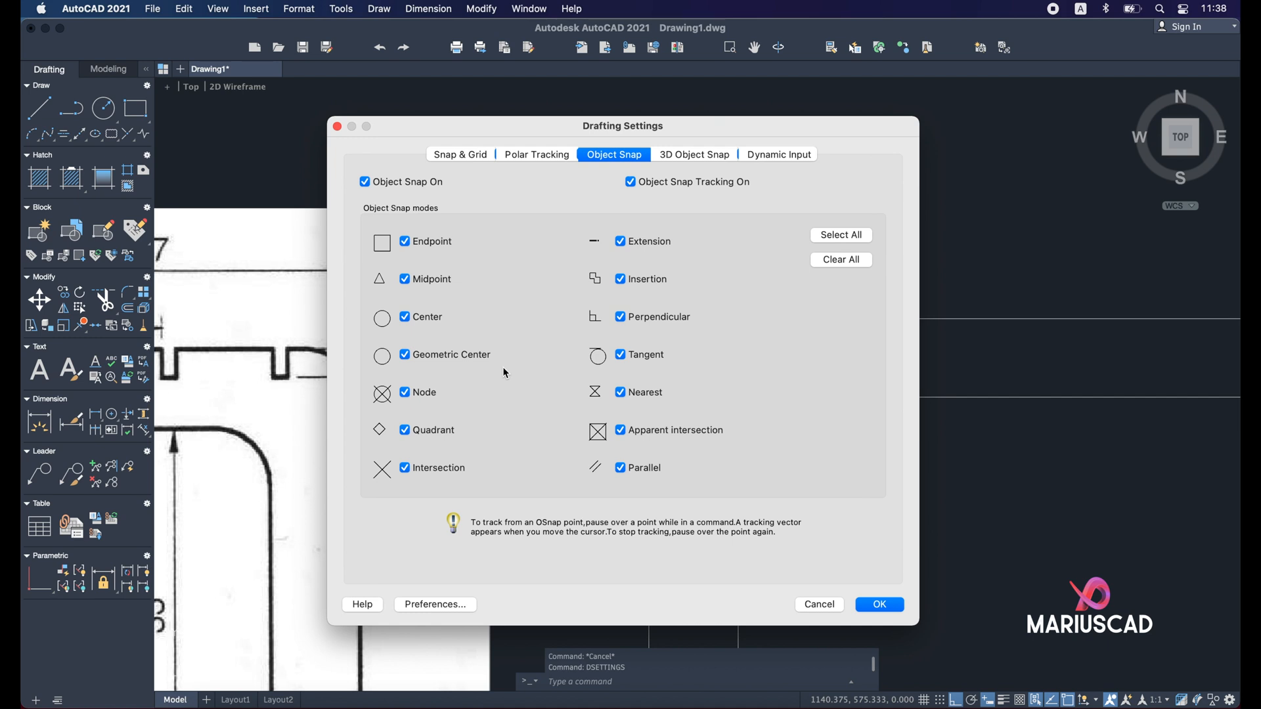
mouse_move(669, 440)
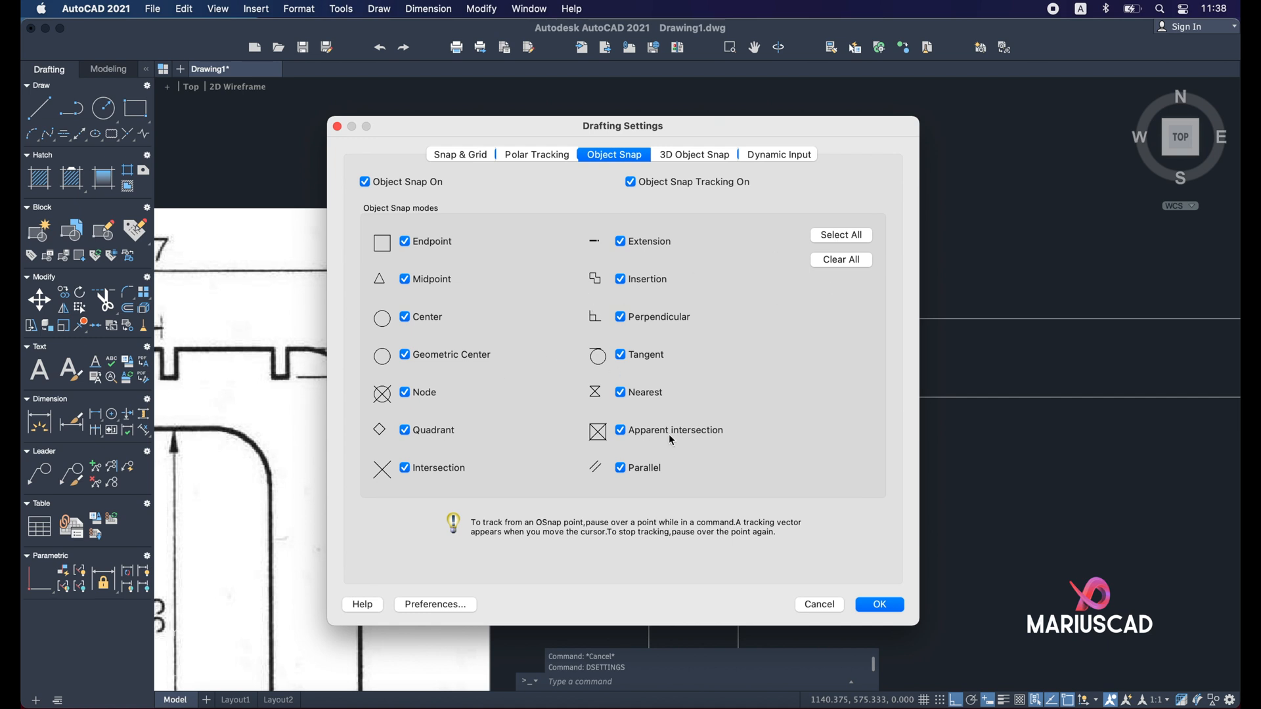
Accept the object snap settings with every snap mode enabled.
click(878, 604)
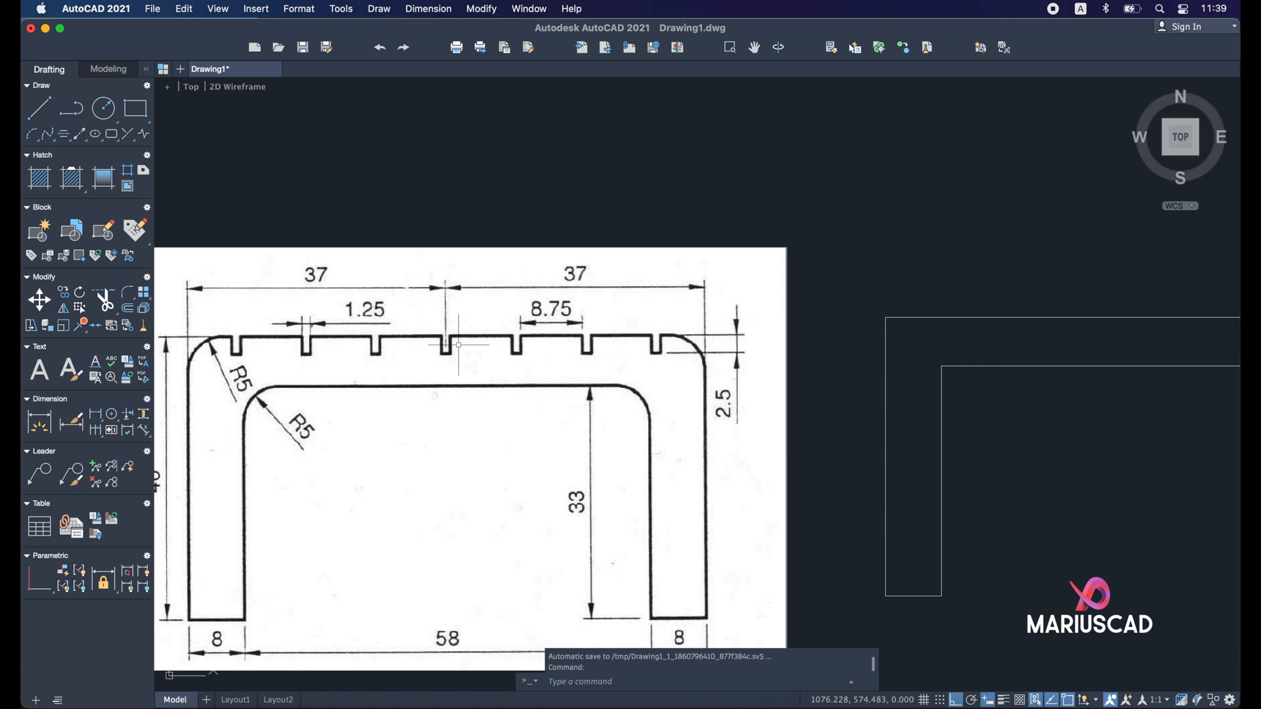
mouse_move(633, 458)
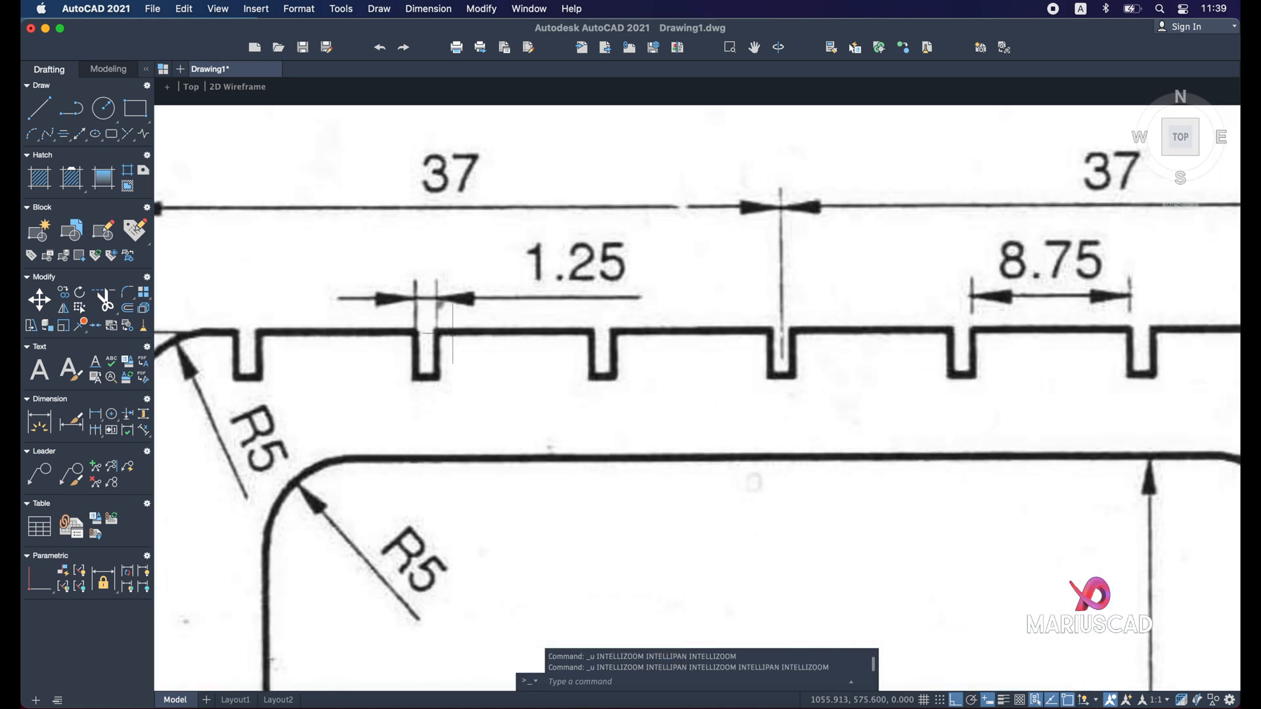
mouse_move(547, 301)
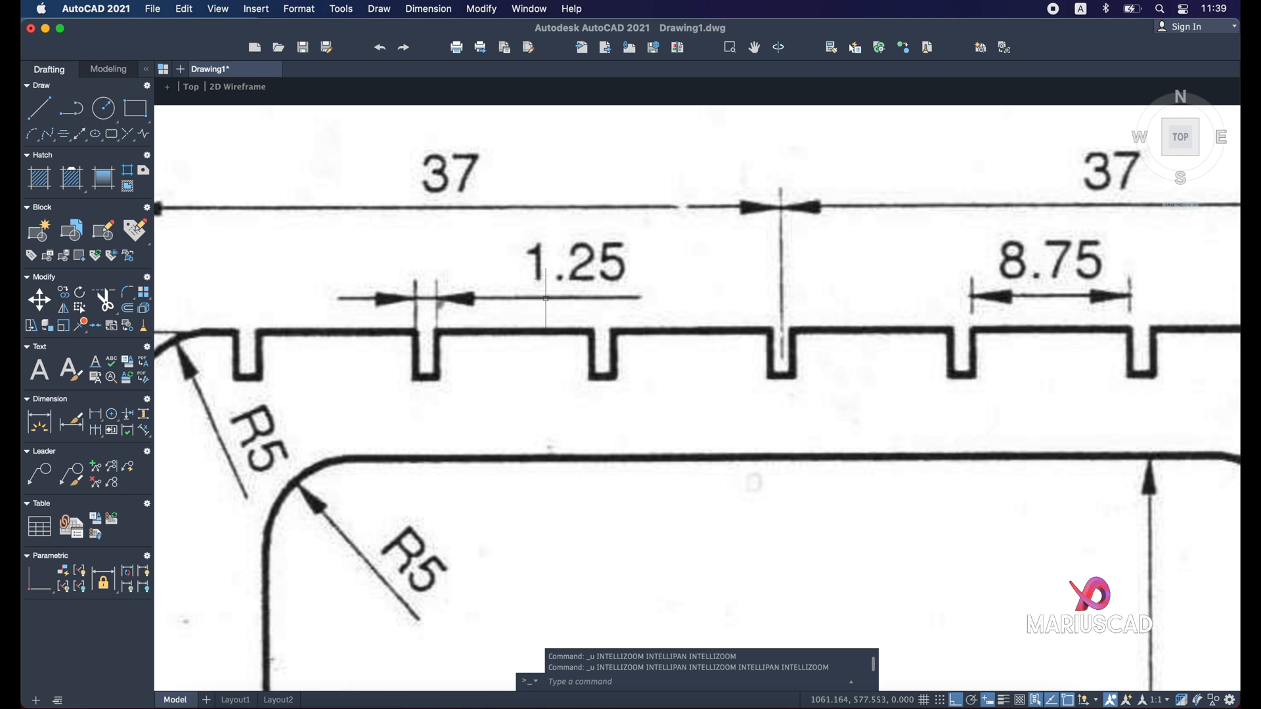
mouse_move(590, 243)
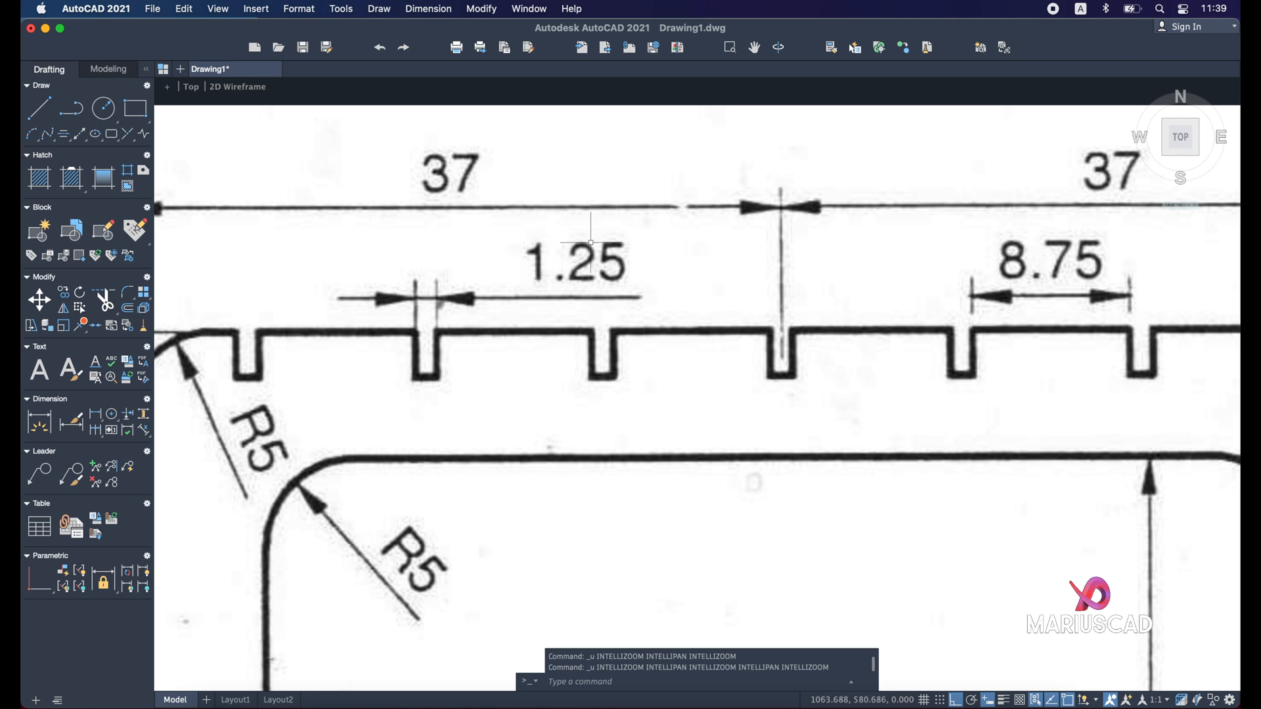
mouse_move(601, 283)
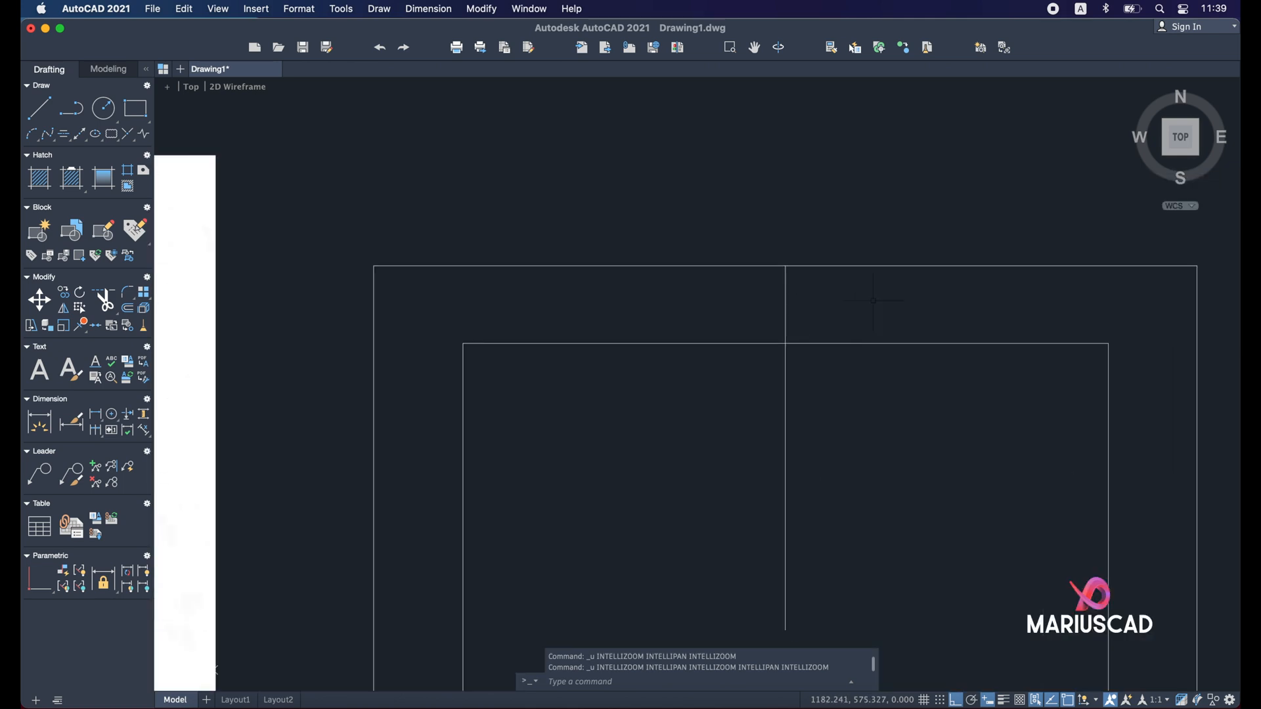
Offset lines 0.625 either side of the centre line and 2.5 below the top edge.
text(off)
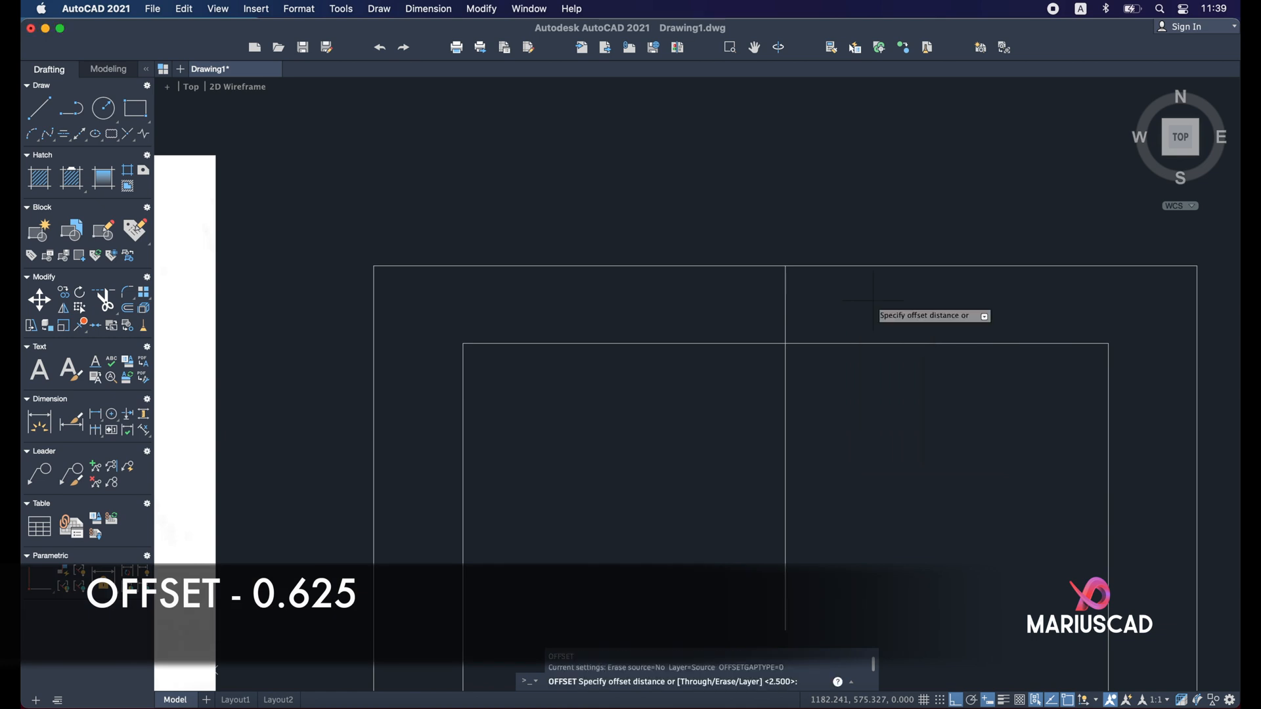
text(0.625)
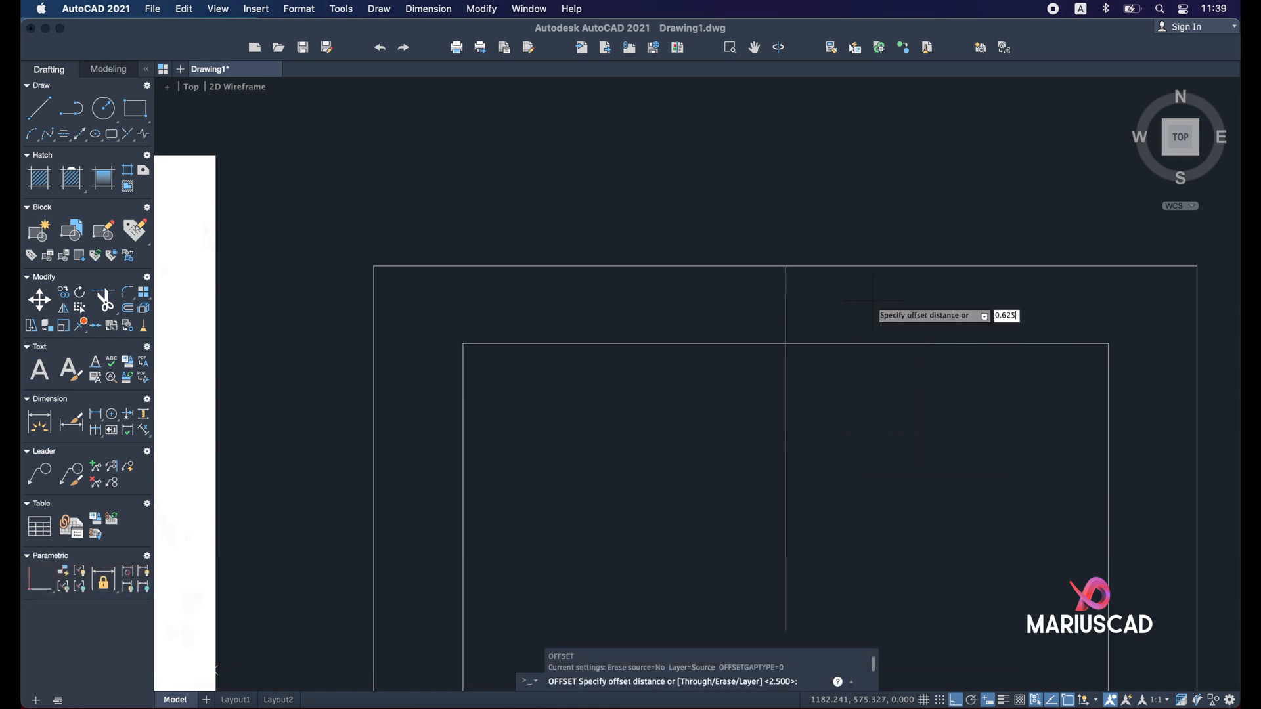
key(enter)
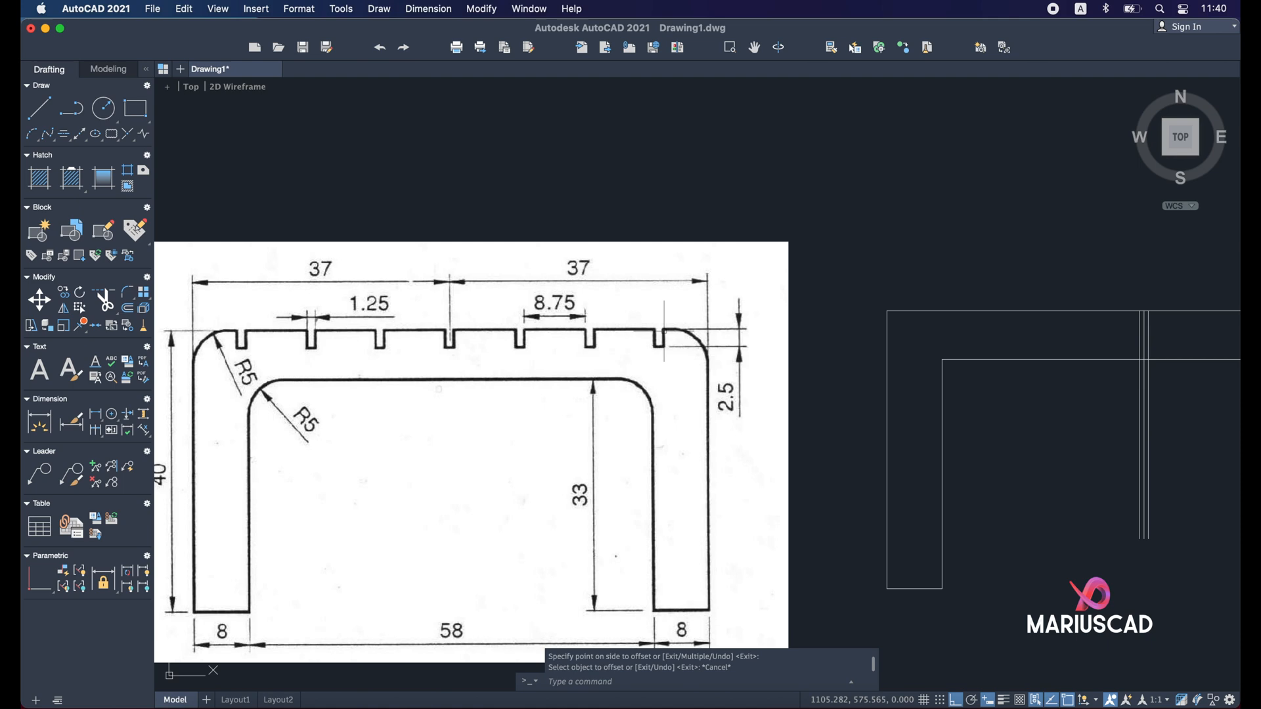
mouse_move(736, 390)
text(o)
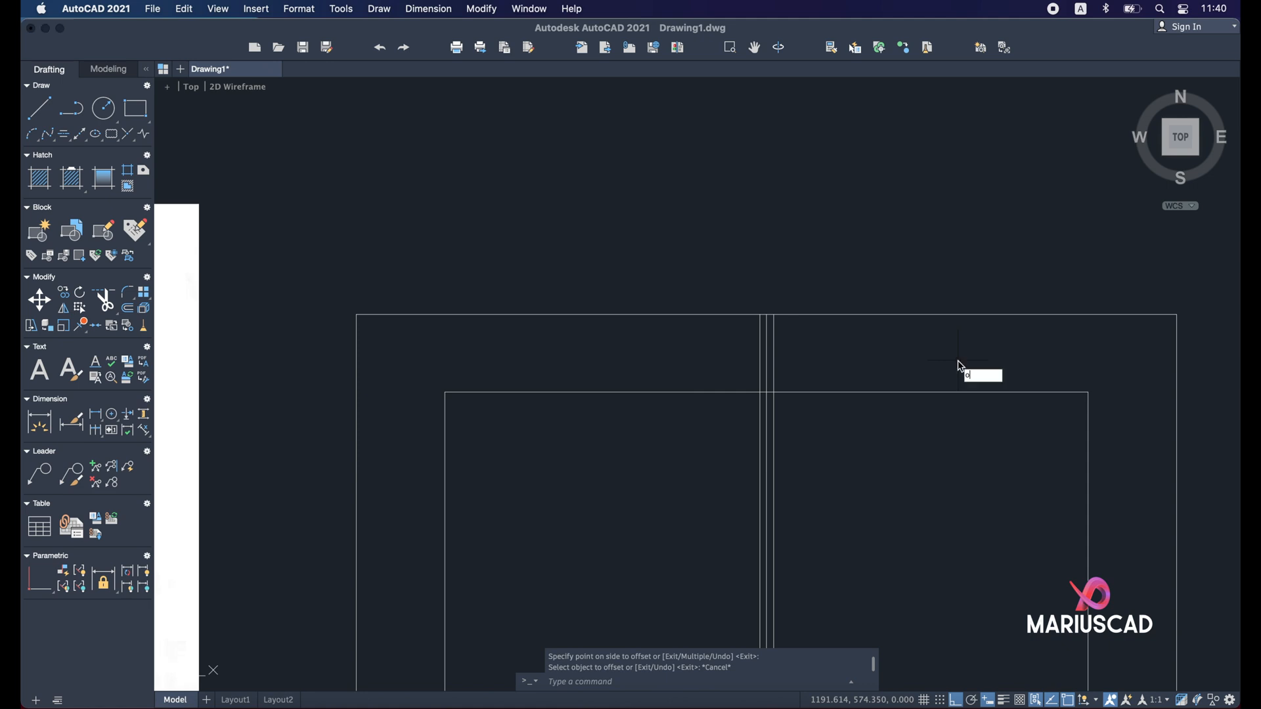
text(2.5)
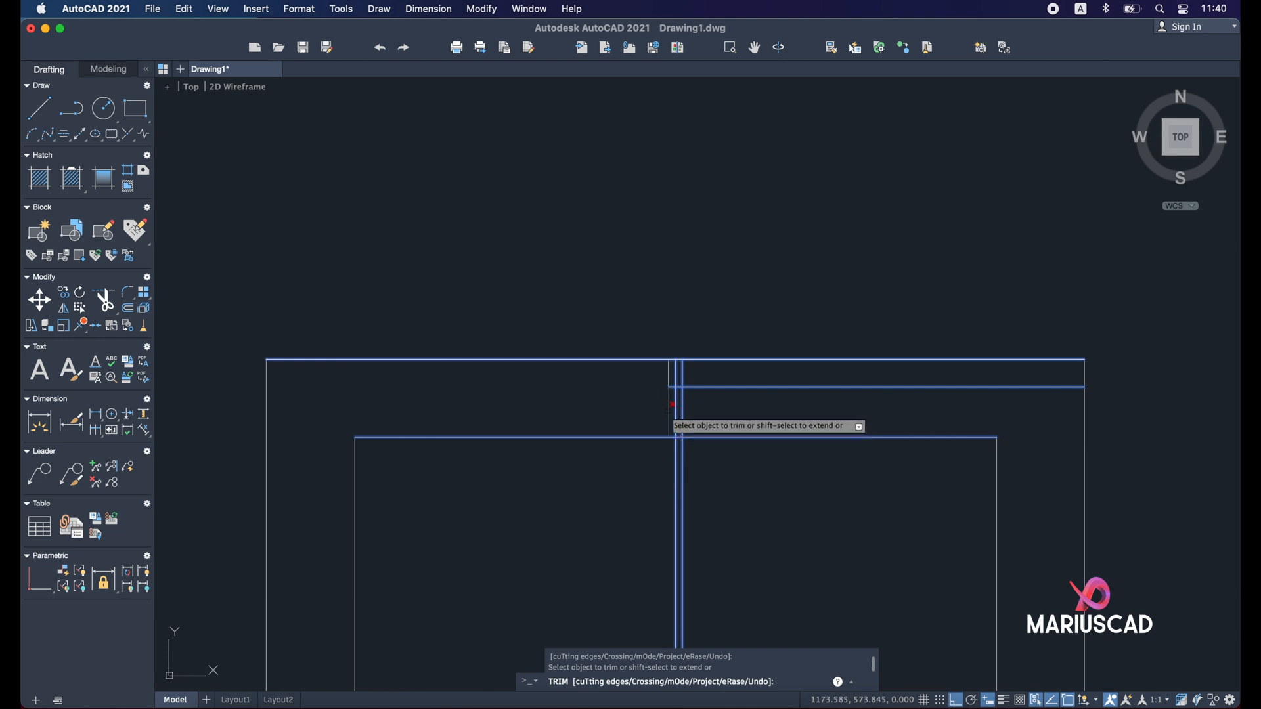
Cut away an excess piece of the first notch's lines.
click(673, 402)
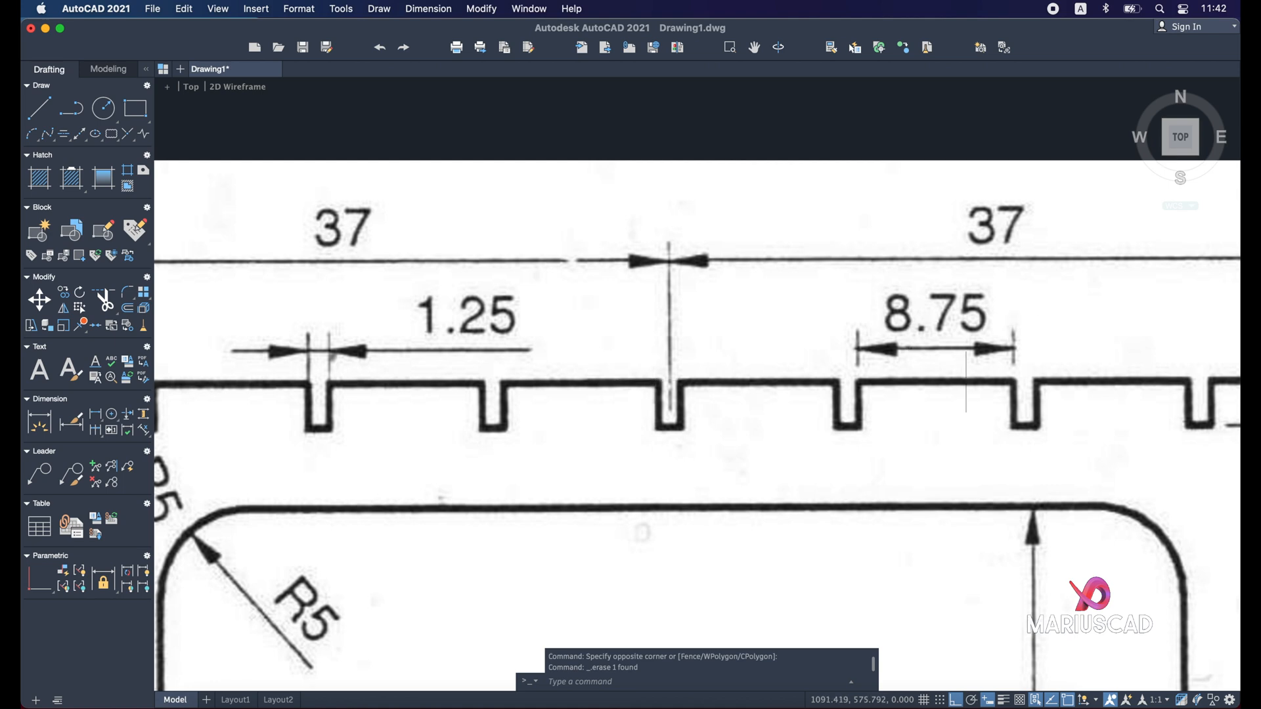
mouse_move(497, 378)
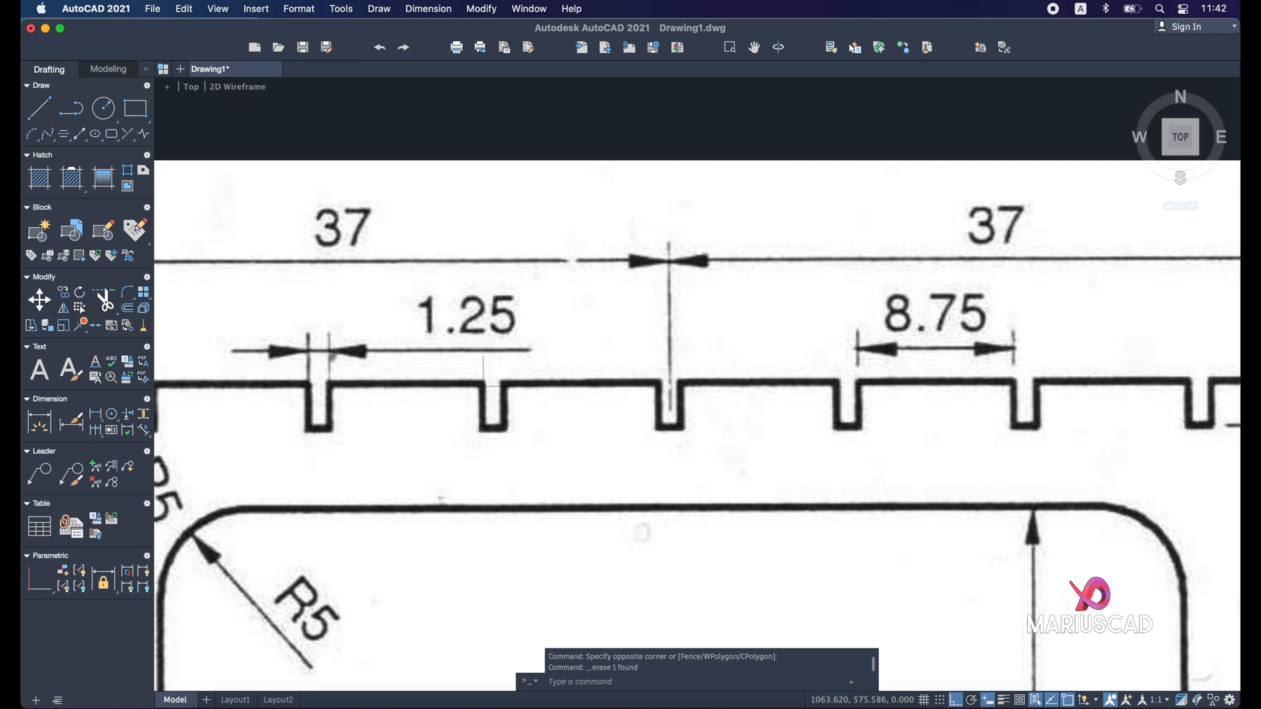
mouse_move(487, 381)
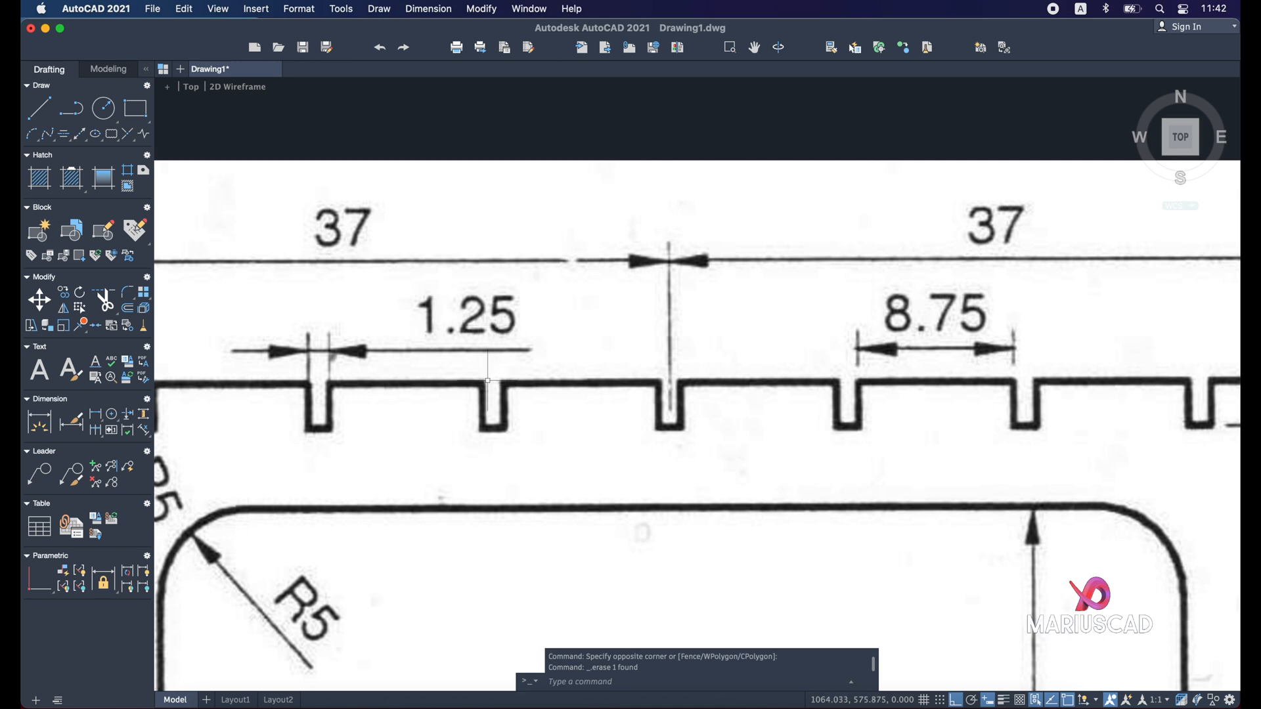
mouse_move(540, 348)
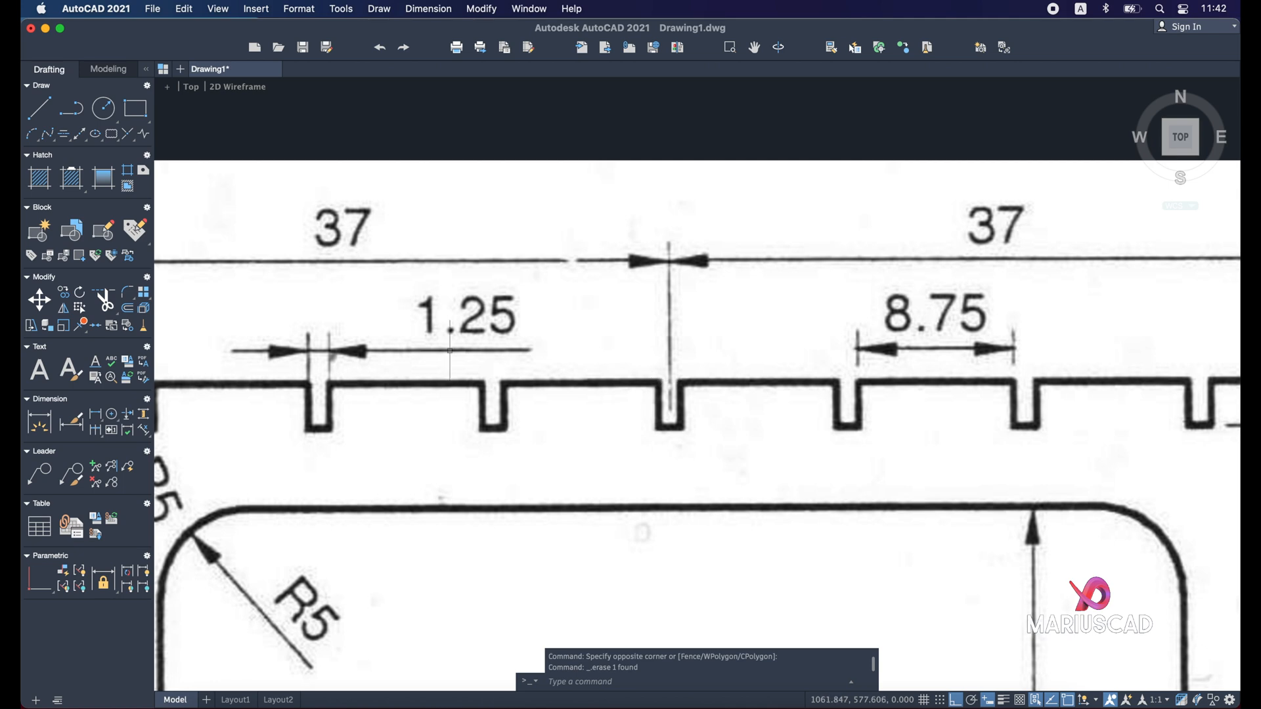
mouse_move(473, 372)
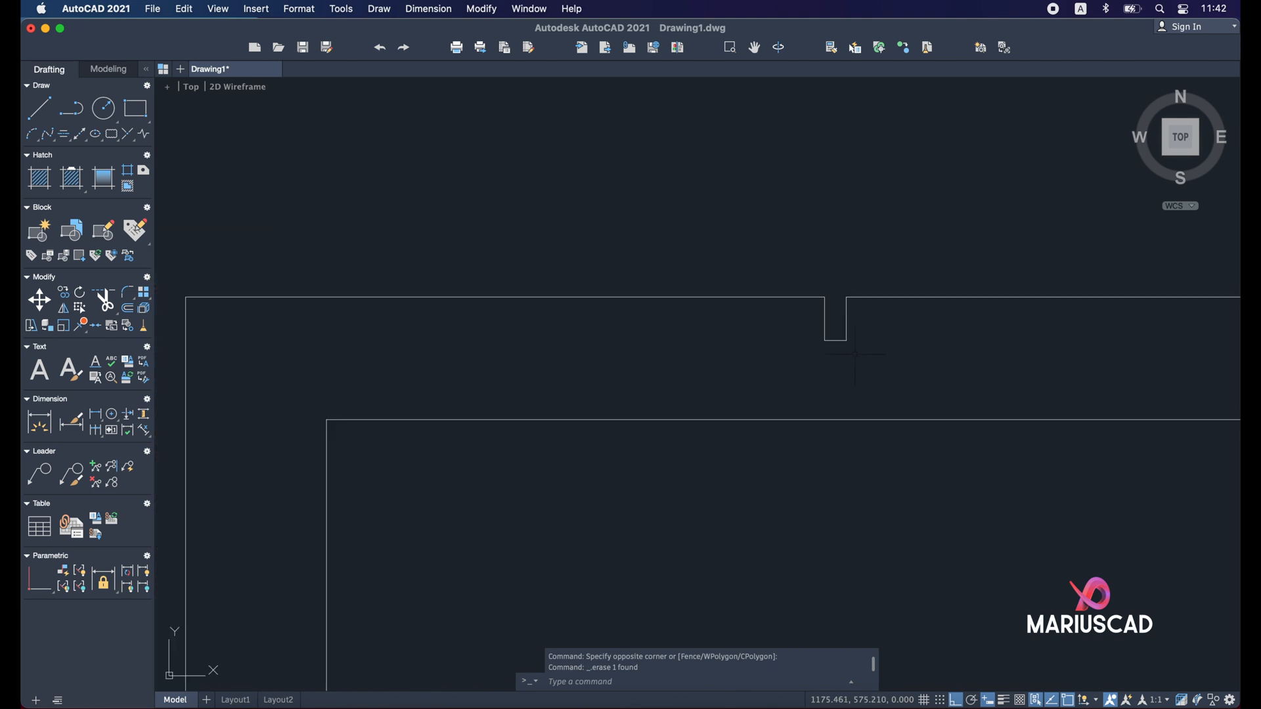
Copy the top notch's lines 10 units to the left.
drag(787, 307, 834, 367)
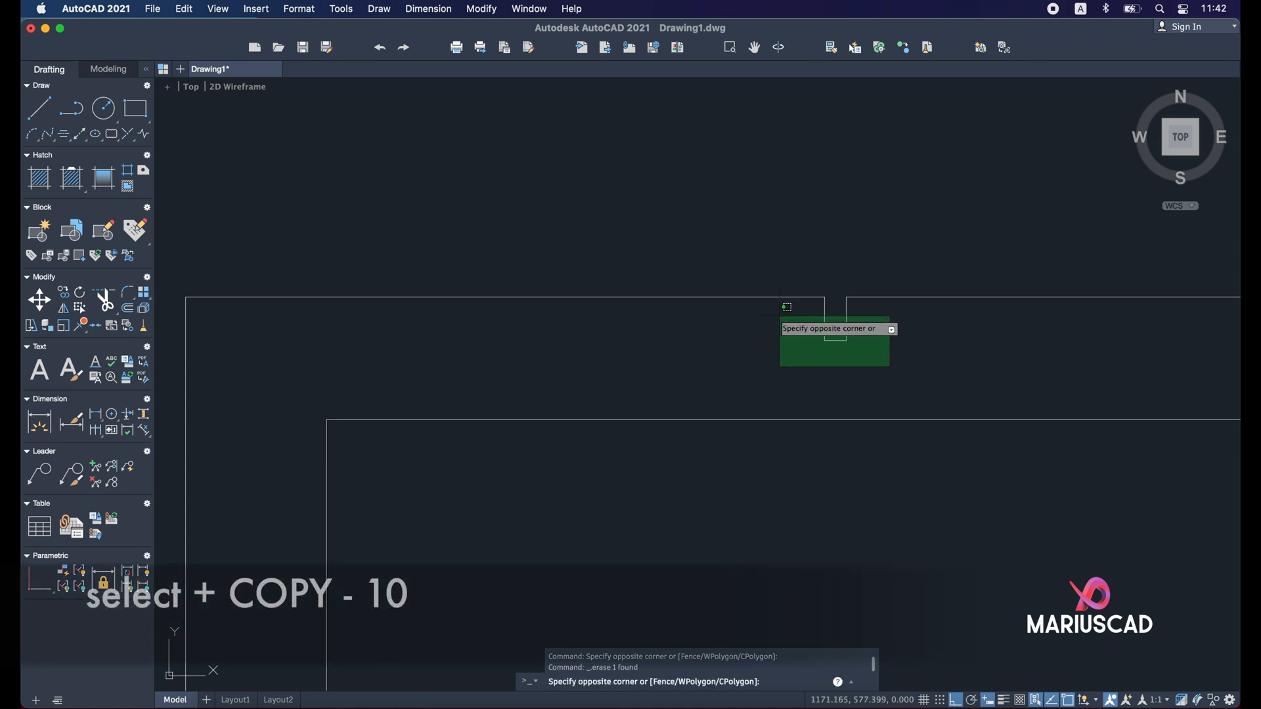
click(728, 337)
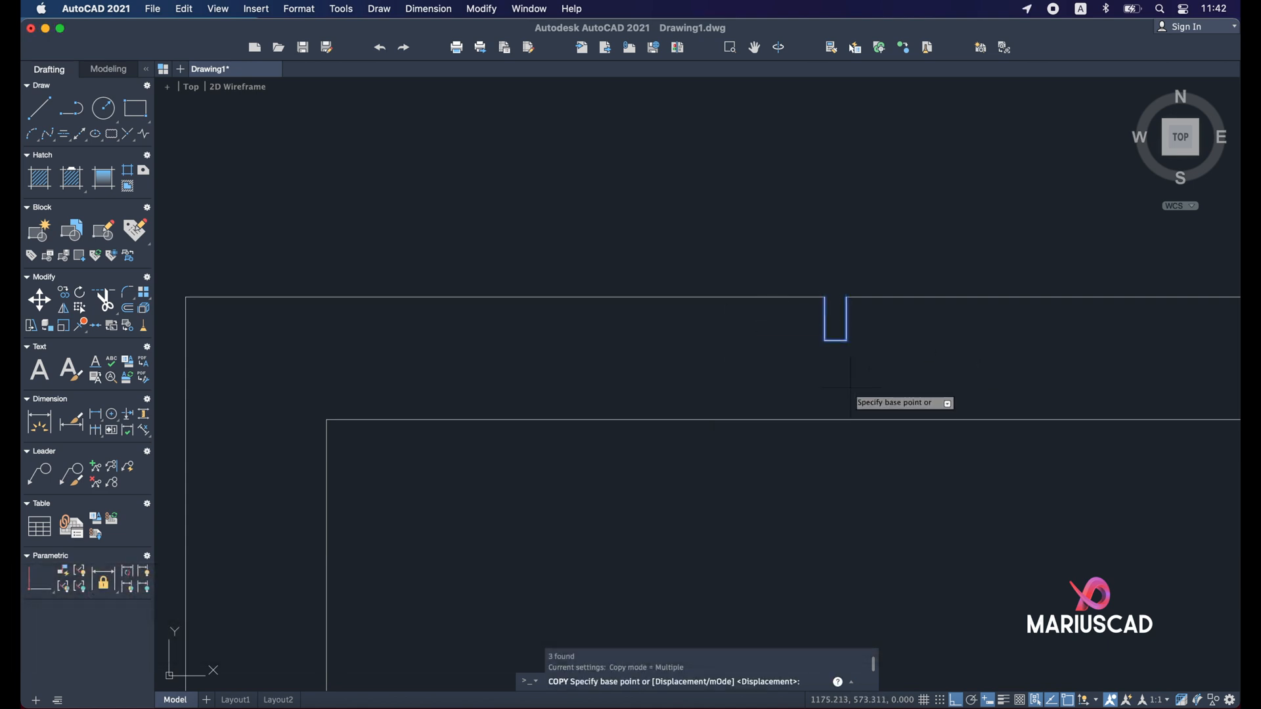
click(834, 322)
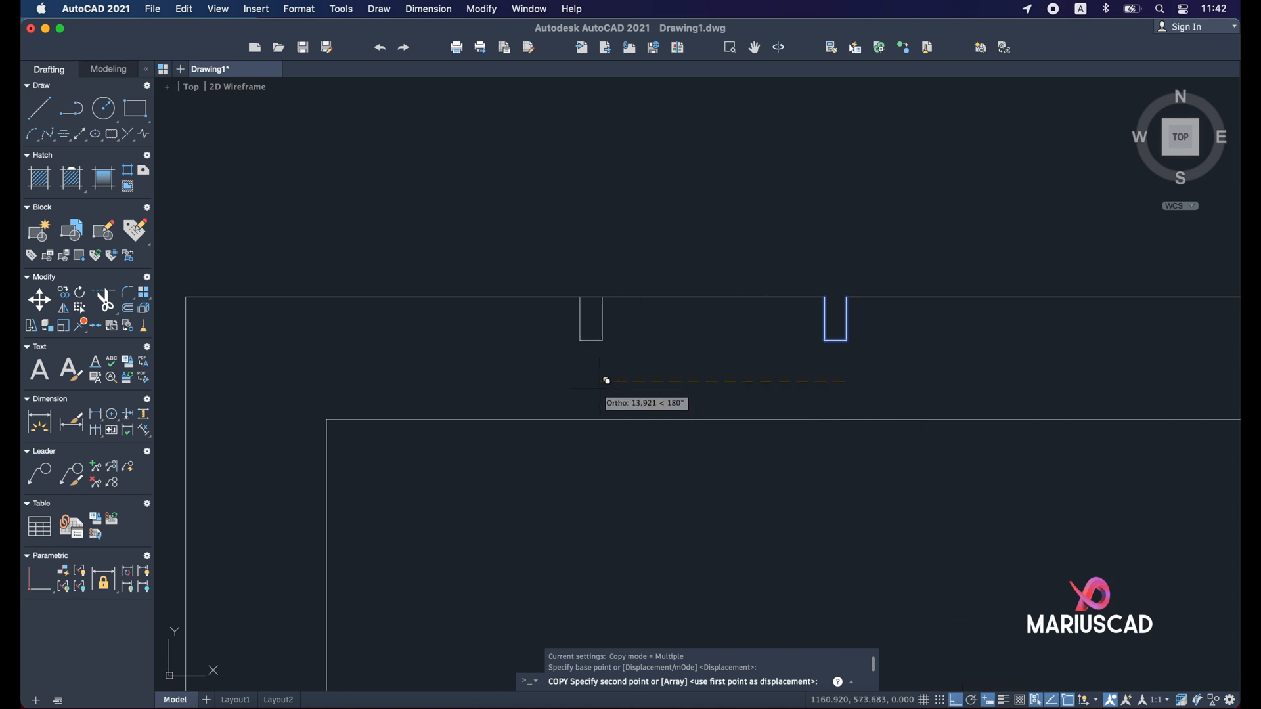
text(10)
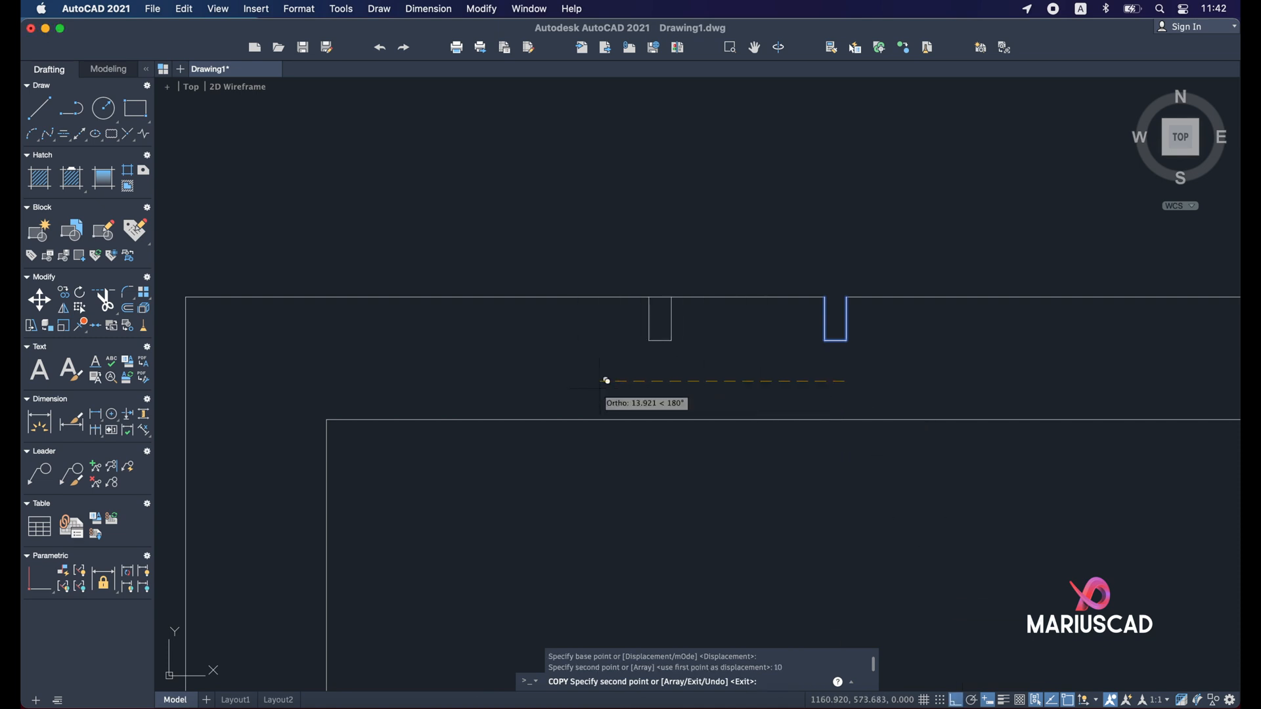
key(Escape)
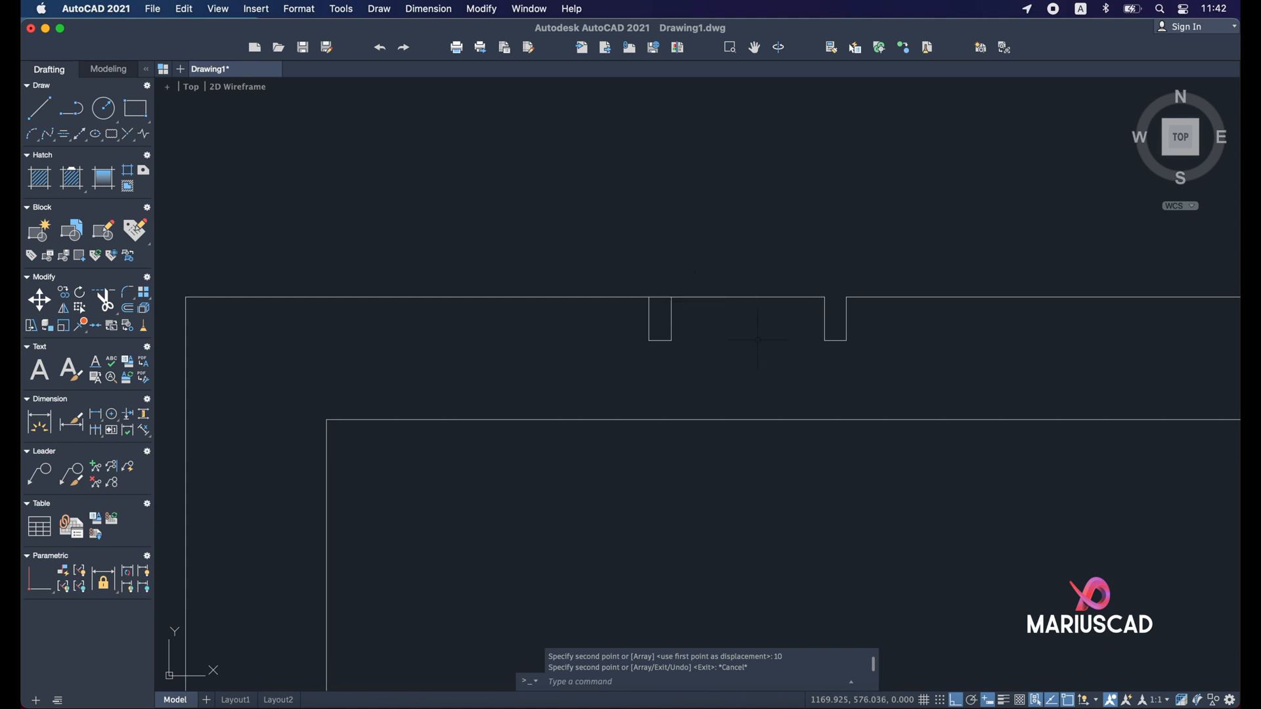
text(meas)
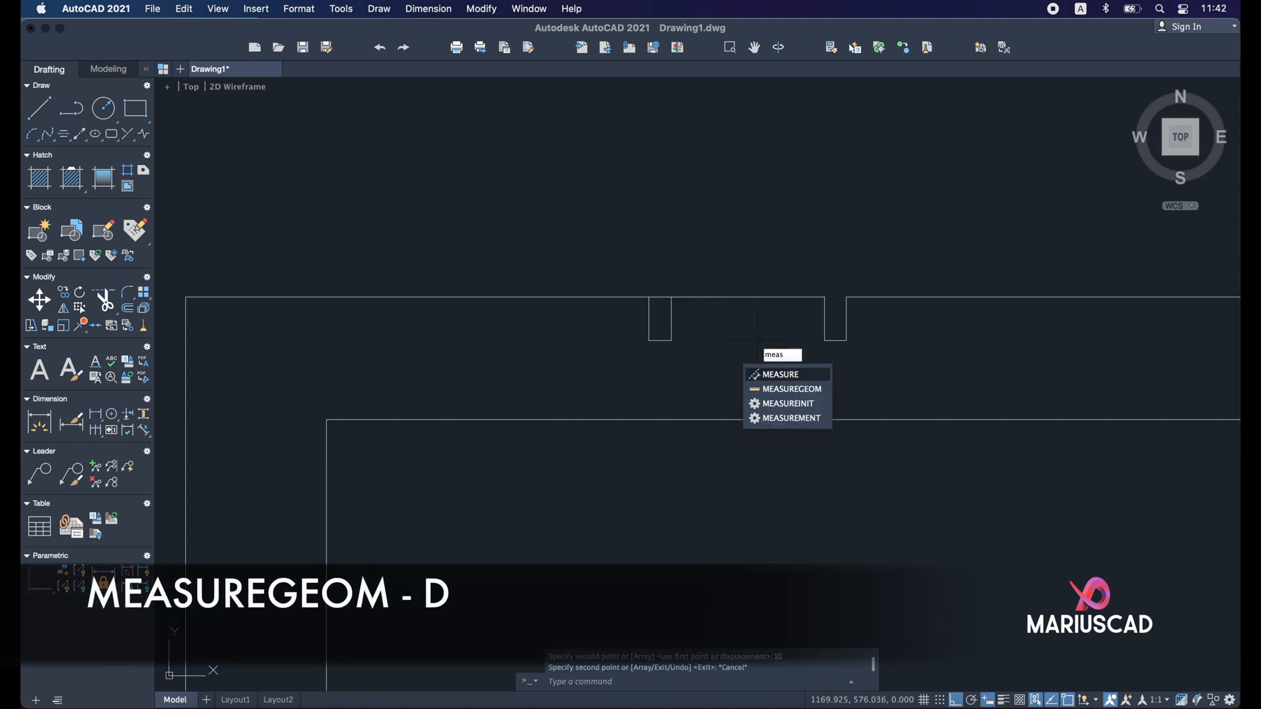
click(791, 388)
text(d)
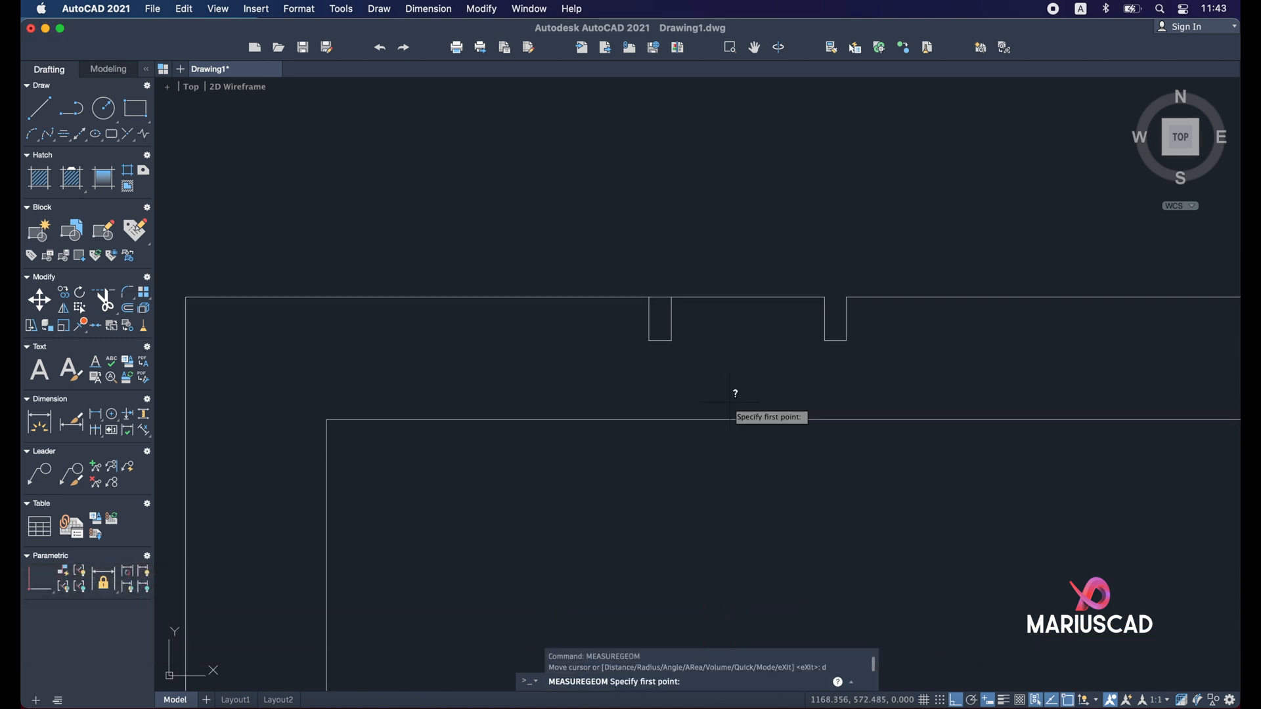
mouse_move(671, 288)
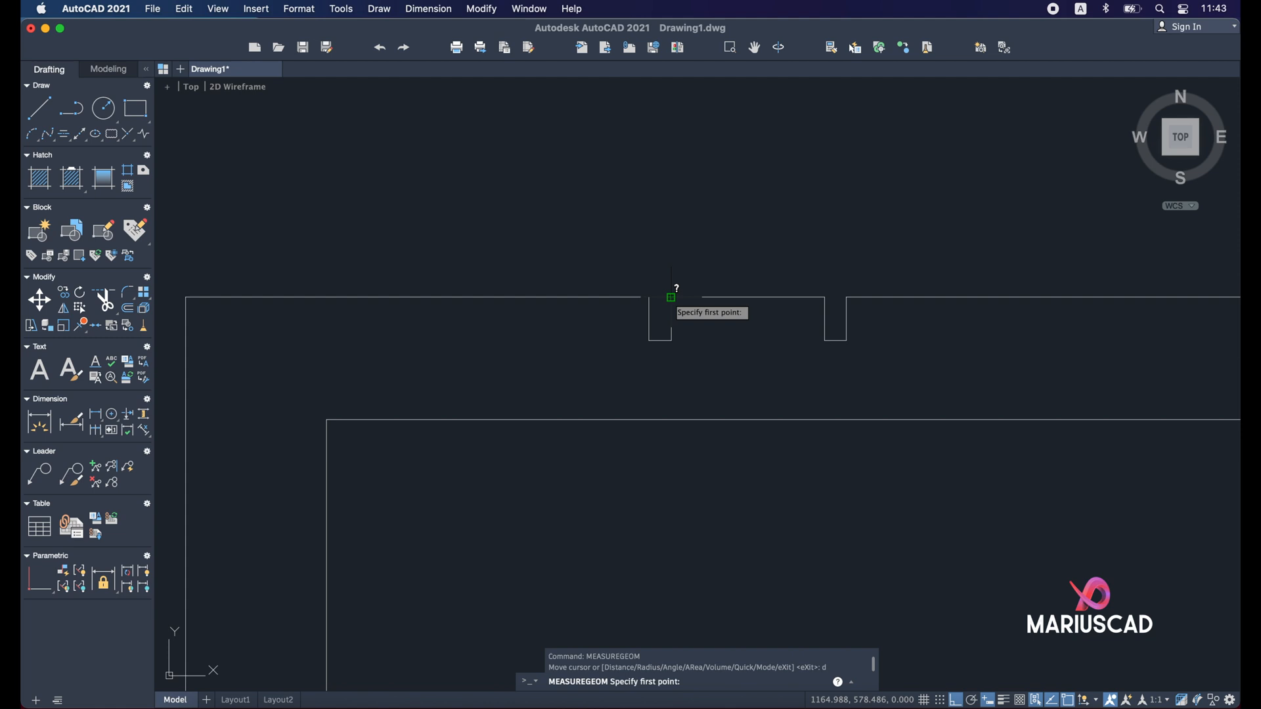
click(670, 298)
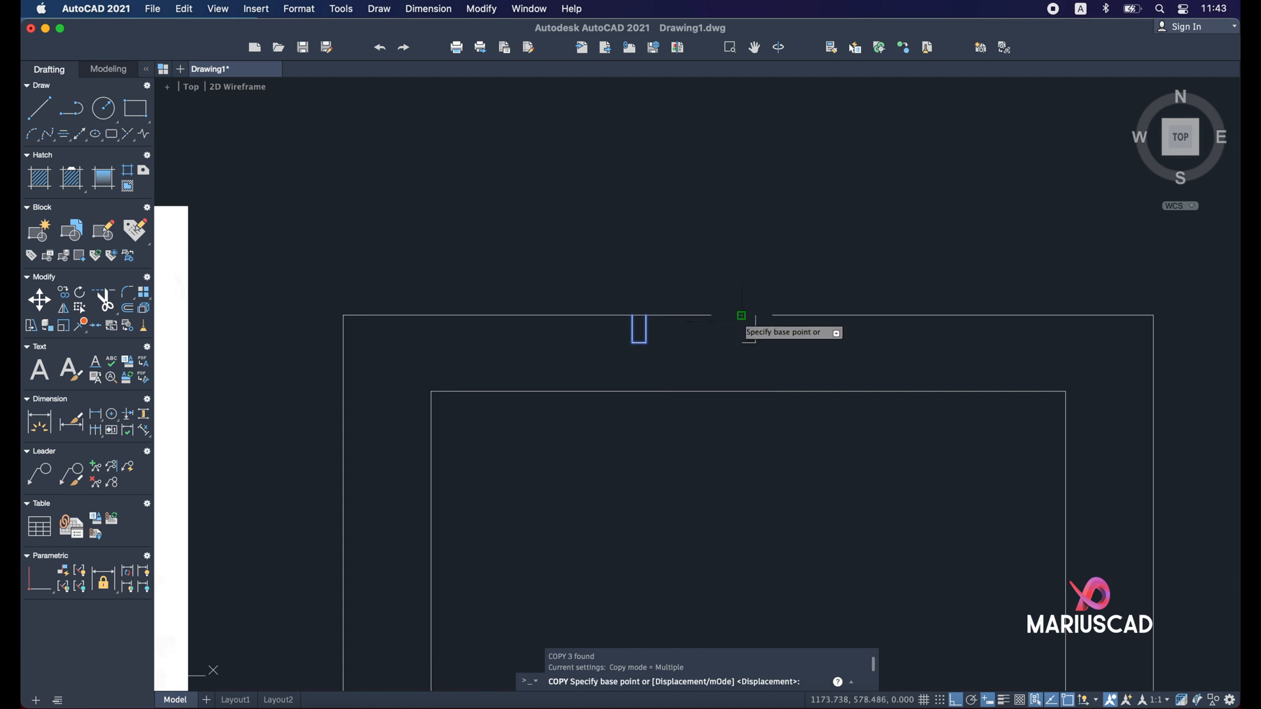
Place further notch copies 10 units apart leftward, giving four notches.
click(740, 315)
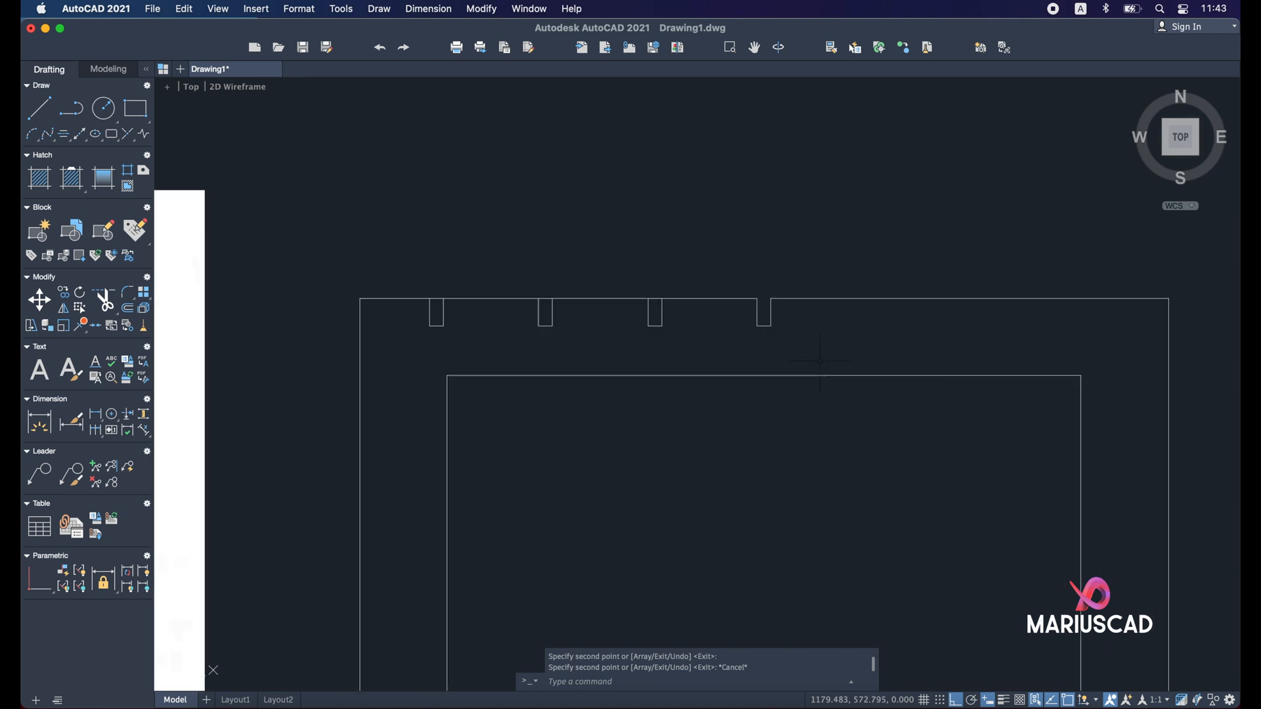
text(mirror line:)
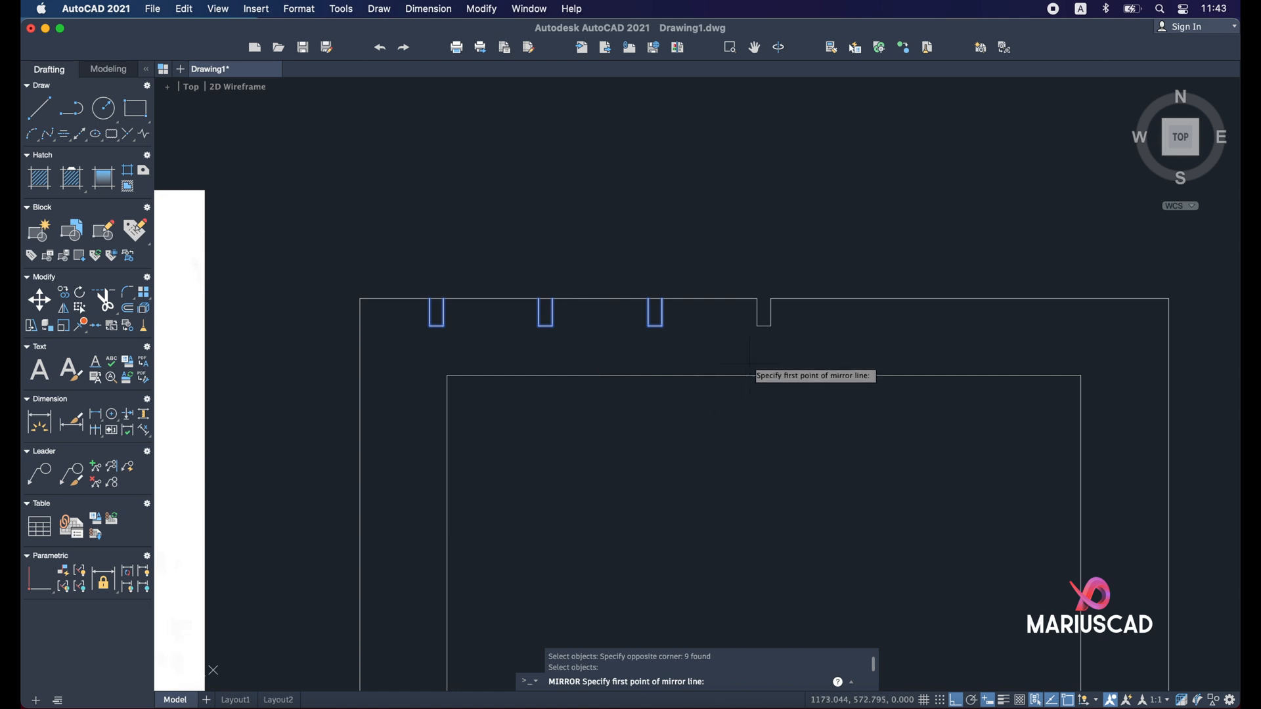
mouse_move(763, 323)
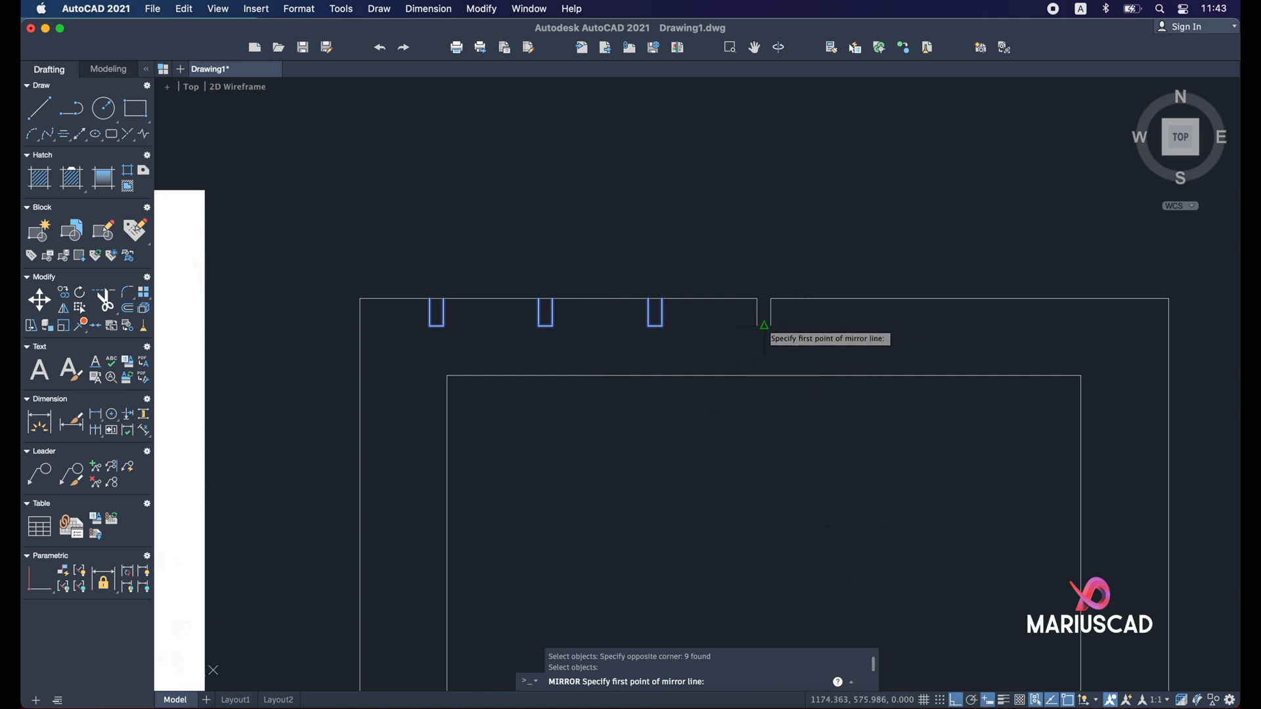
mouse_move(764, 325)
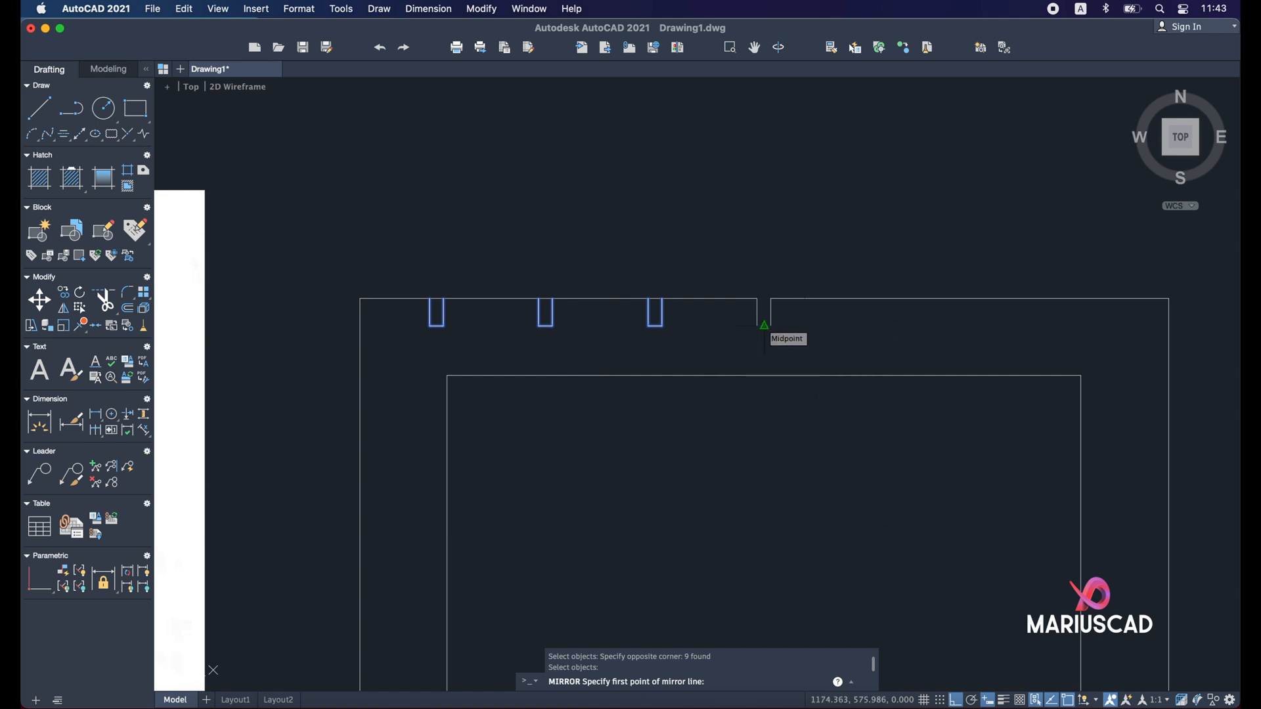
Mirror the three left notches about the middle notch's midpoint, keeping the originals.
click(763, 323)
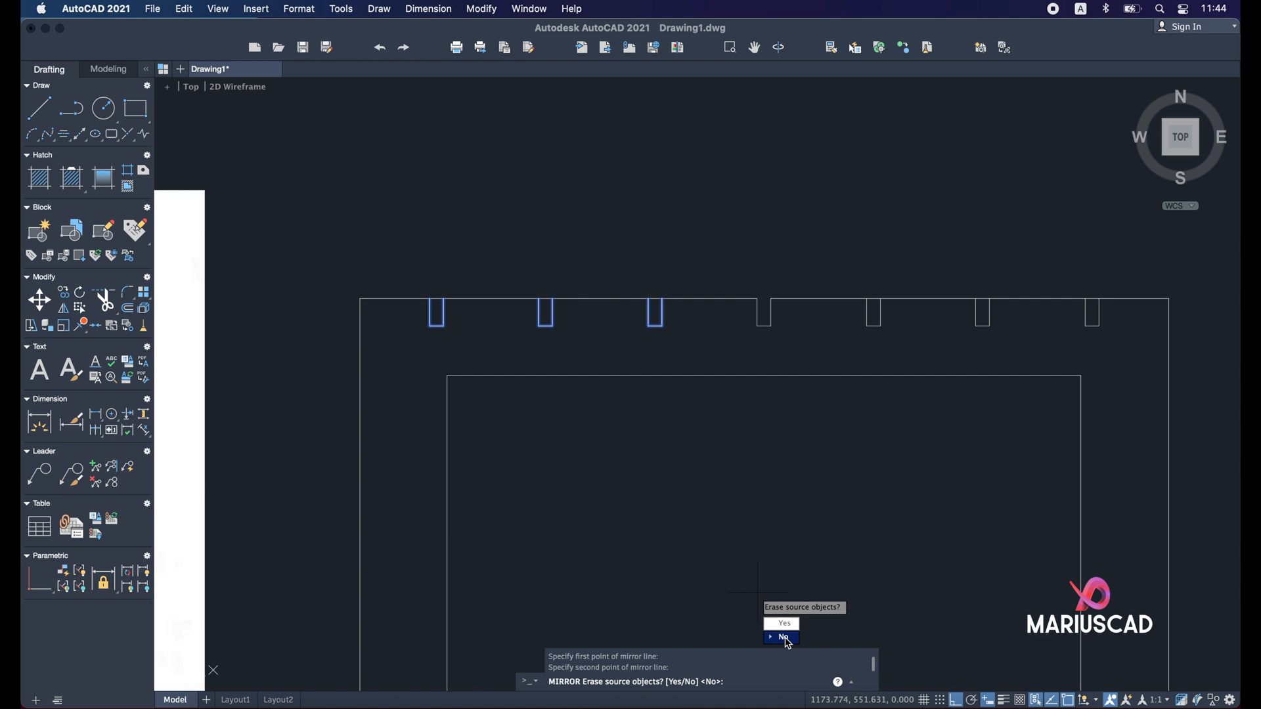
click(781, 637)
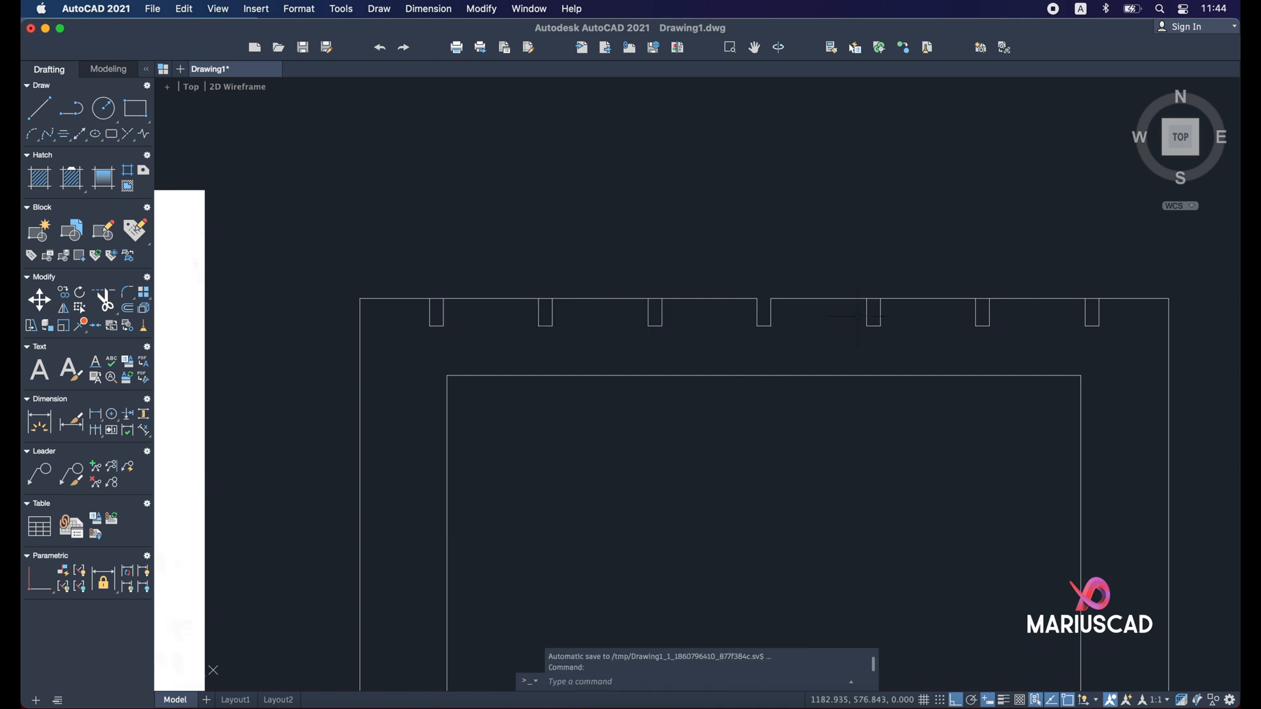
text(T)
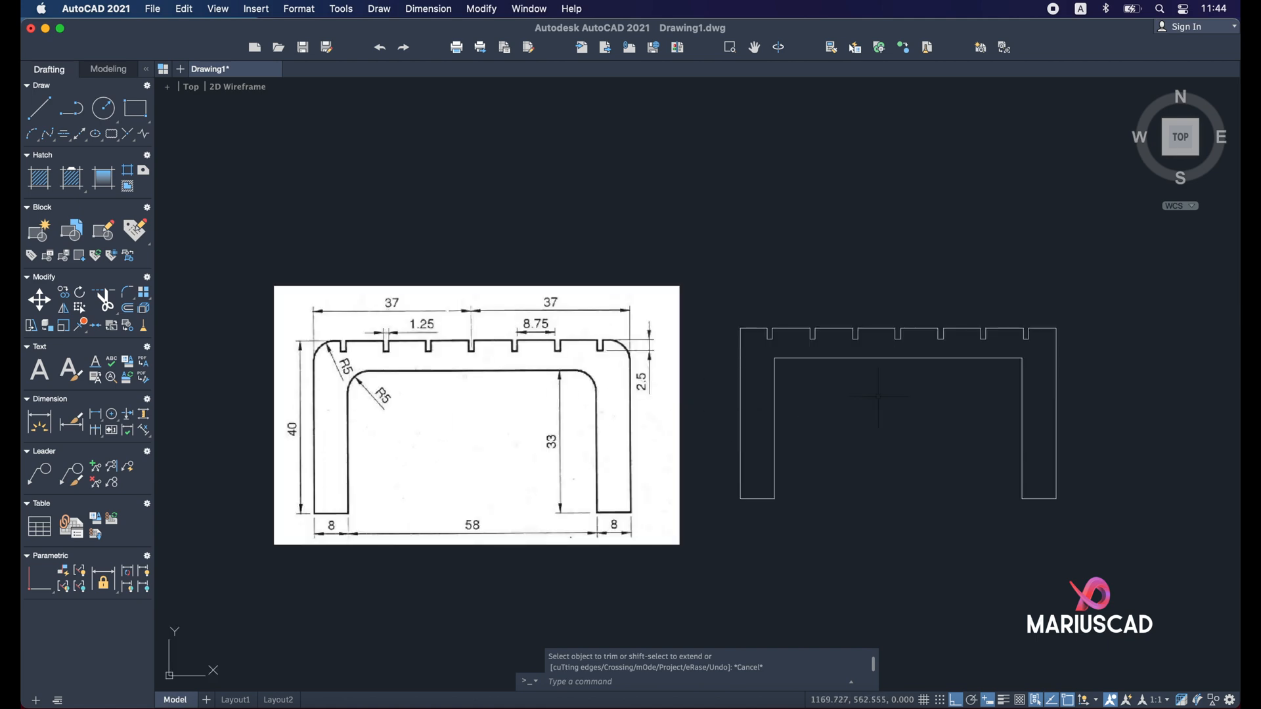
Fillet the top and left outer edges with radius 5.
text(f)
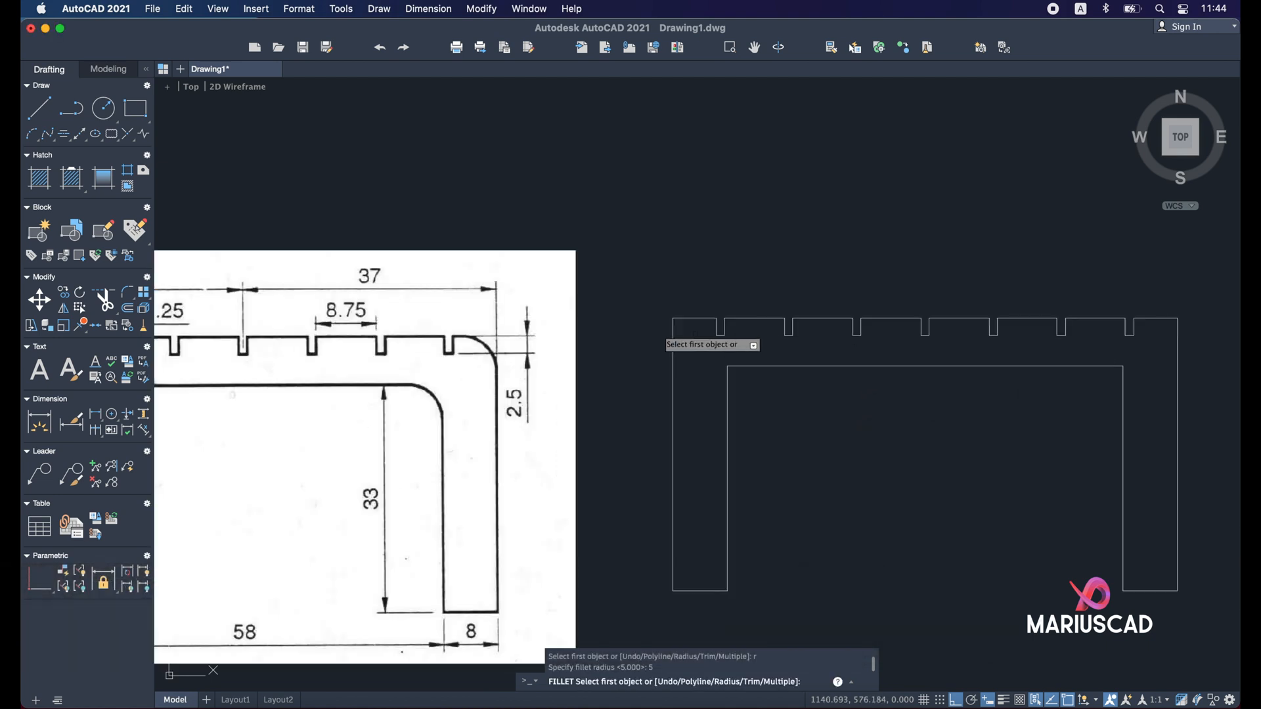
click(695, 322)
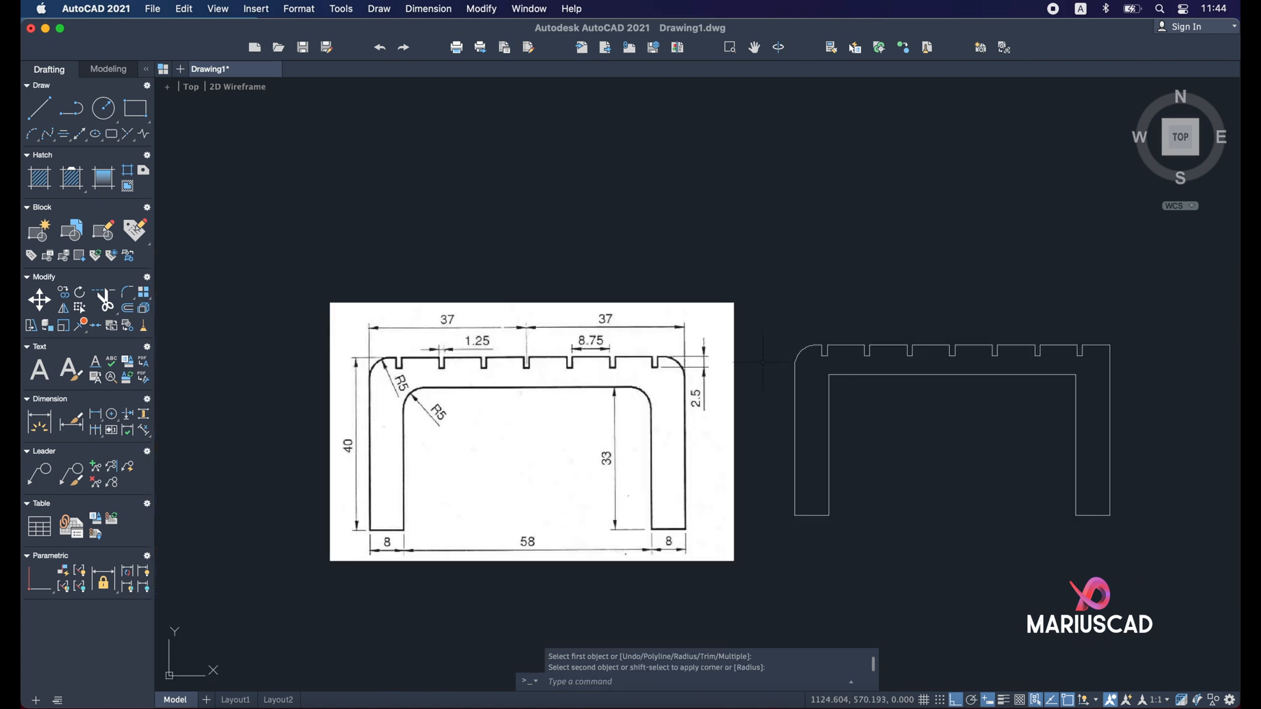
click(948, 379)
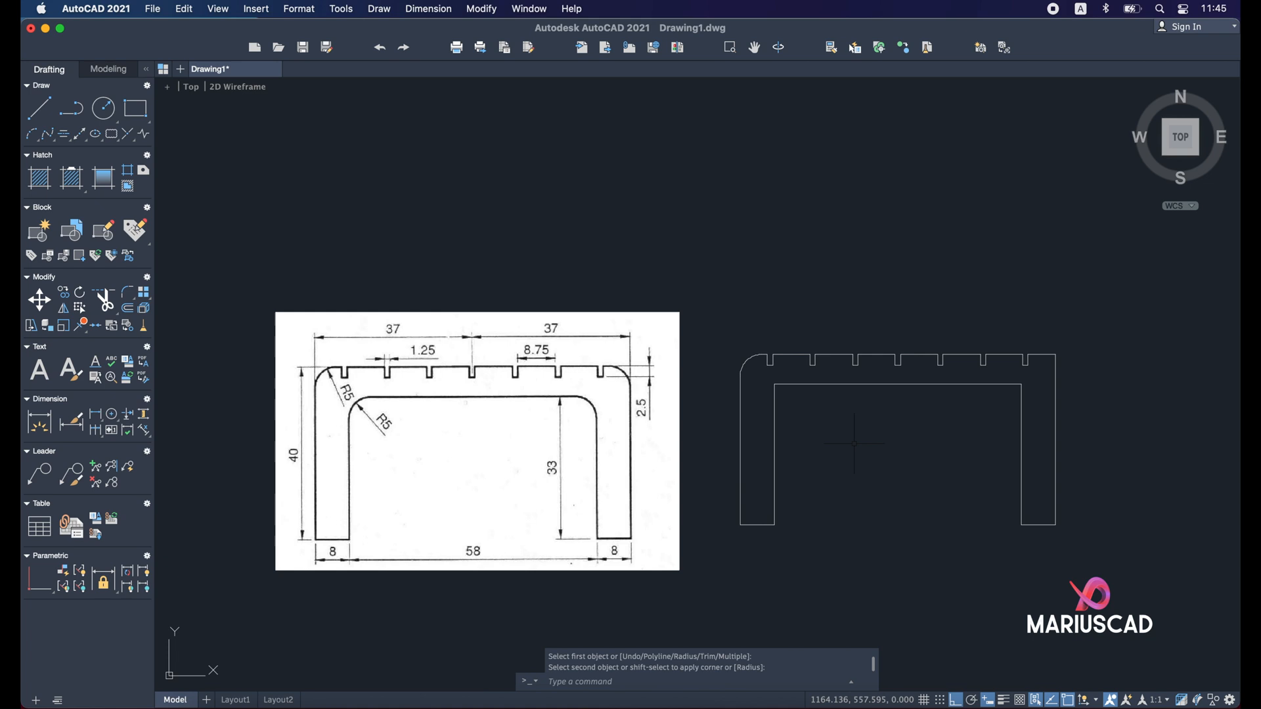
Restart FILLET at radius 5 and choose the Multiple option.
text(fille)
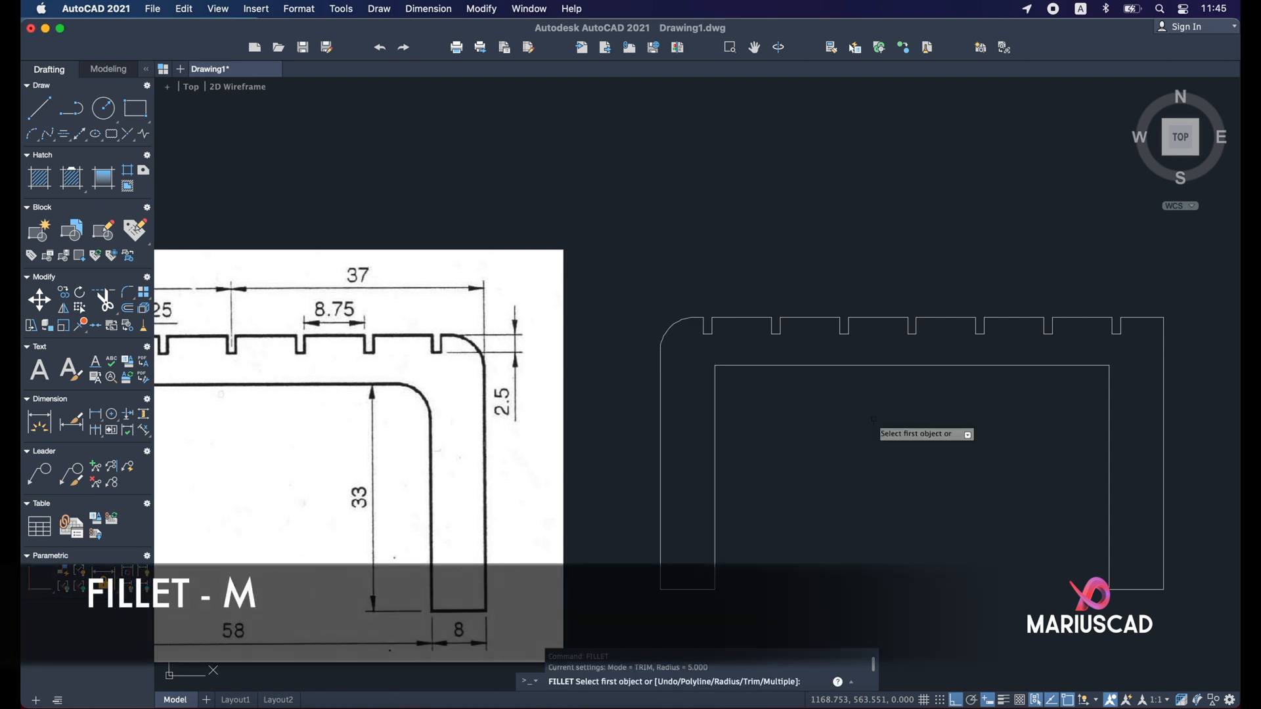
text(m)
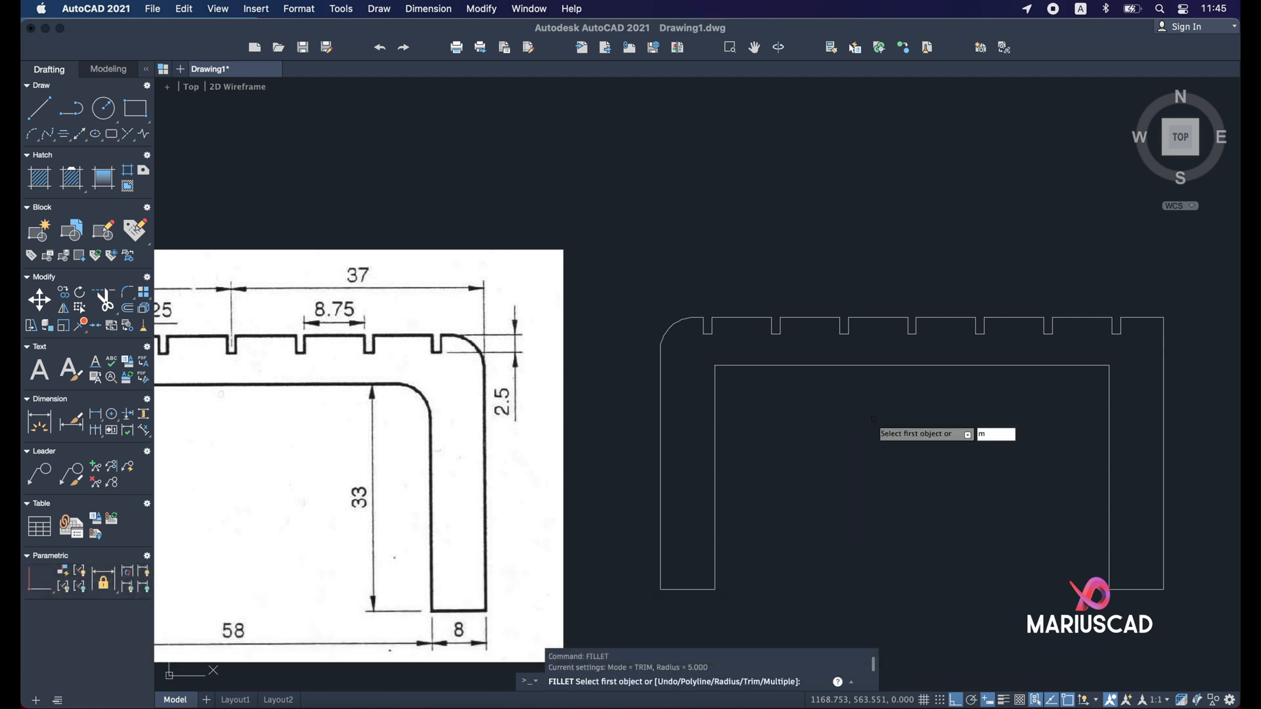